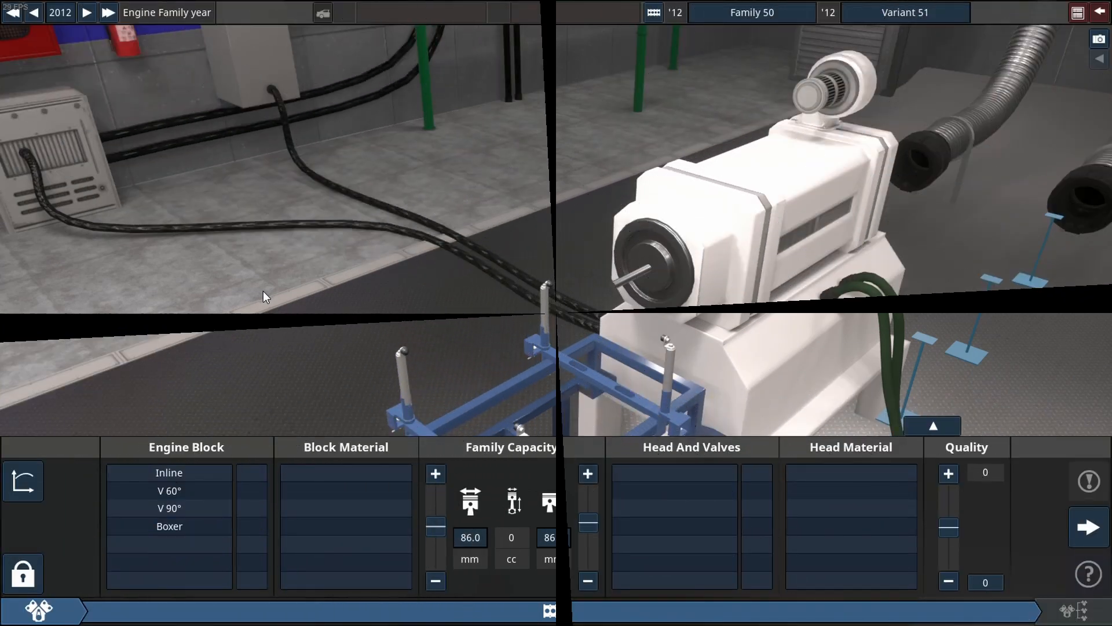
Choose an inline six-cylinder aluminium block layout for the family.
click(169, 473)
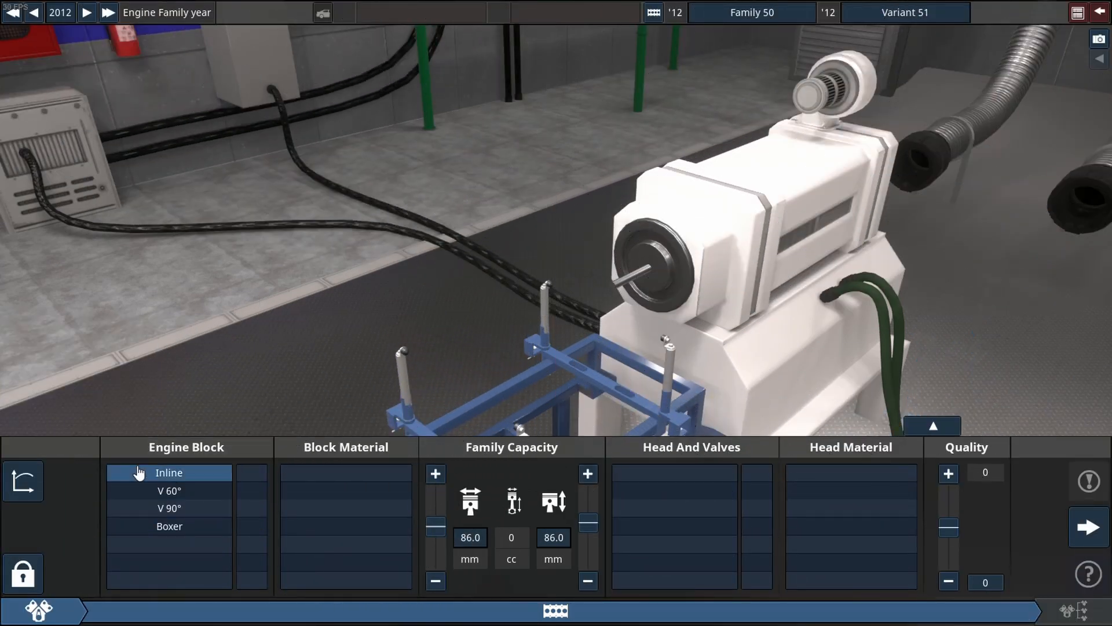
click(168, 473)
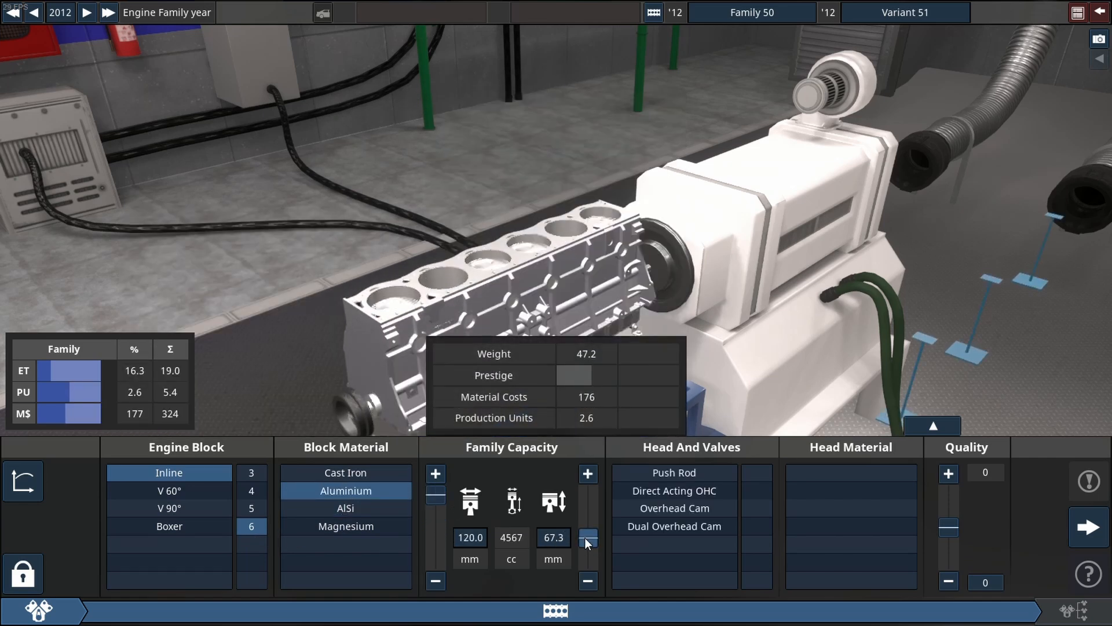
Shorten the stroke to 50.1 mm with 120 mm bore for 3400 cc, DOHC aluminium head.
click(588, 538)
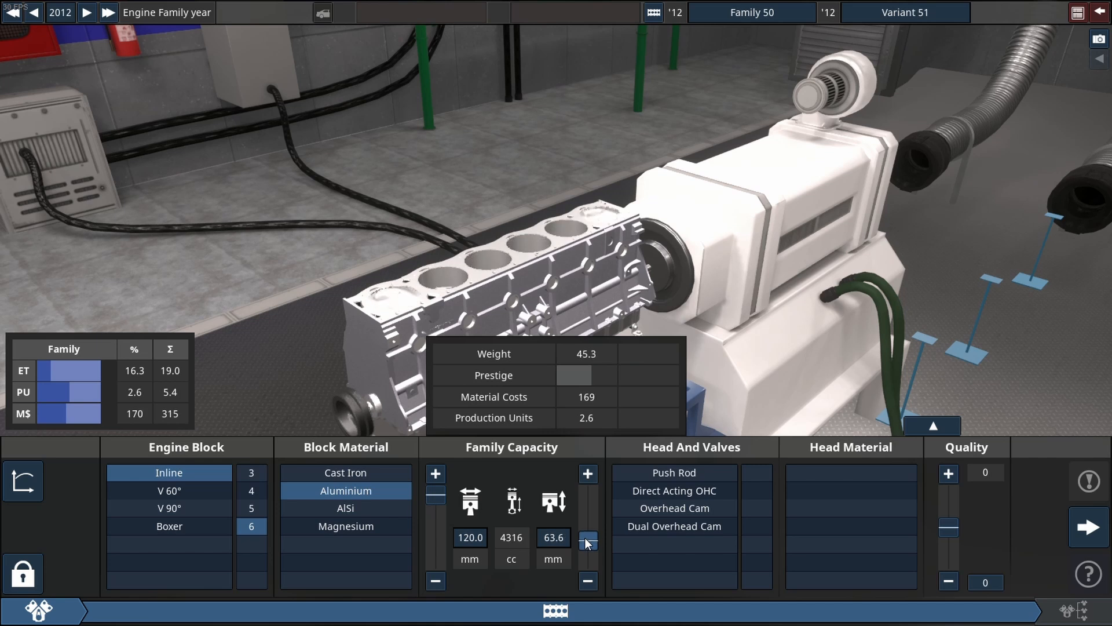
click(588, 542)
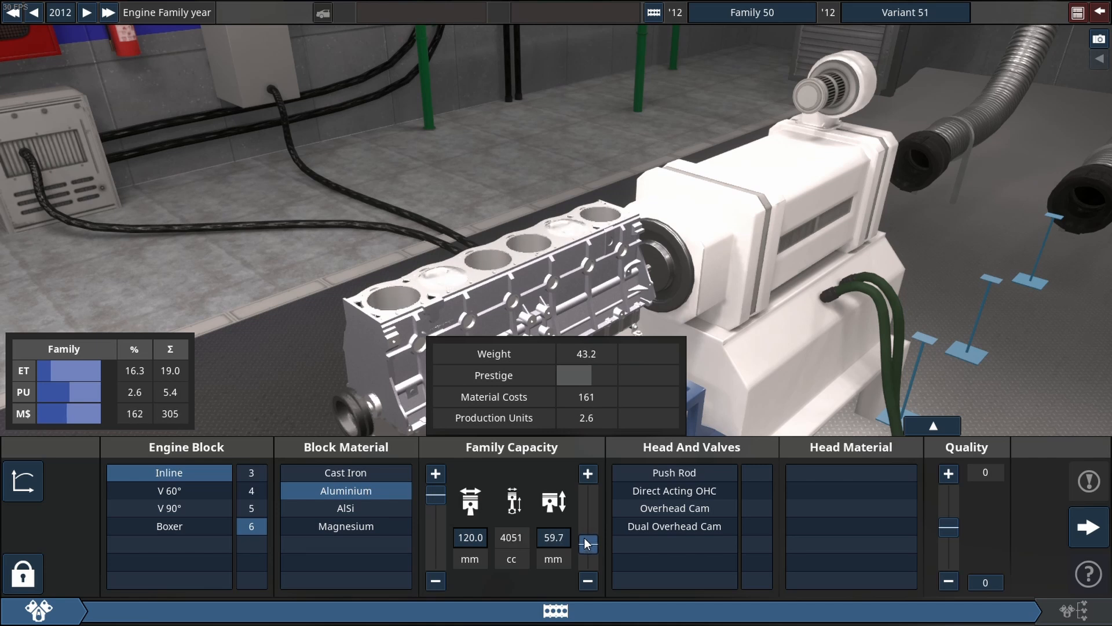
click(587, 542)
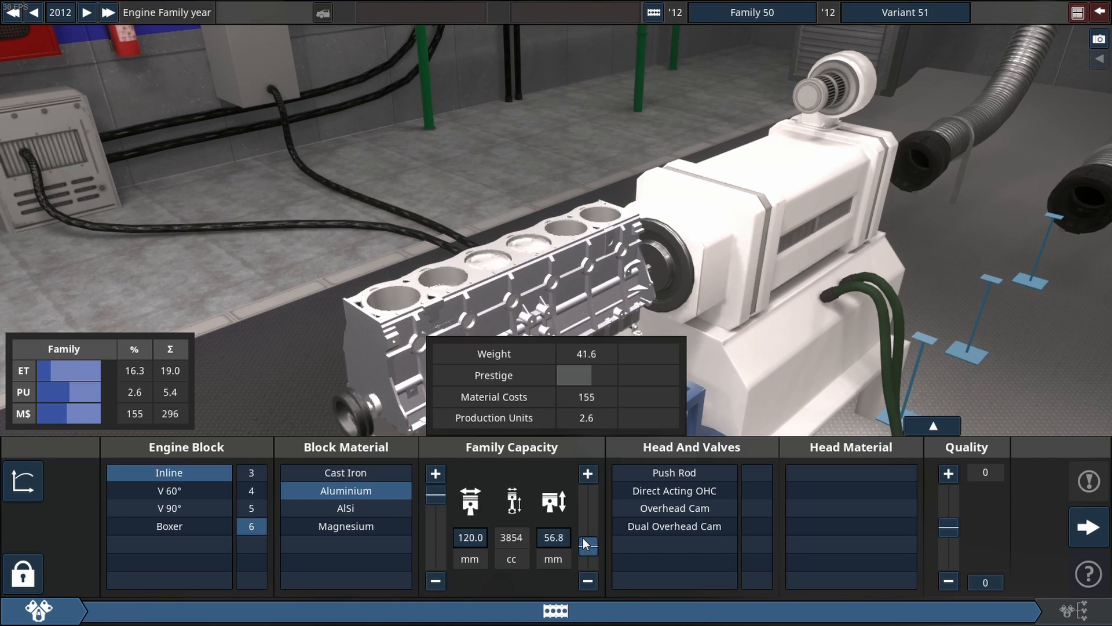
click(588, 547)
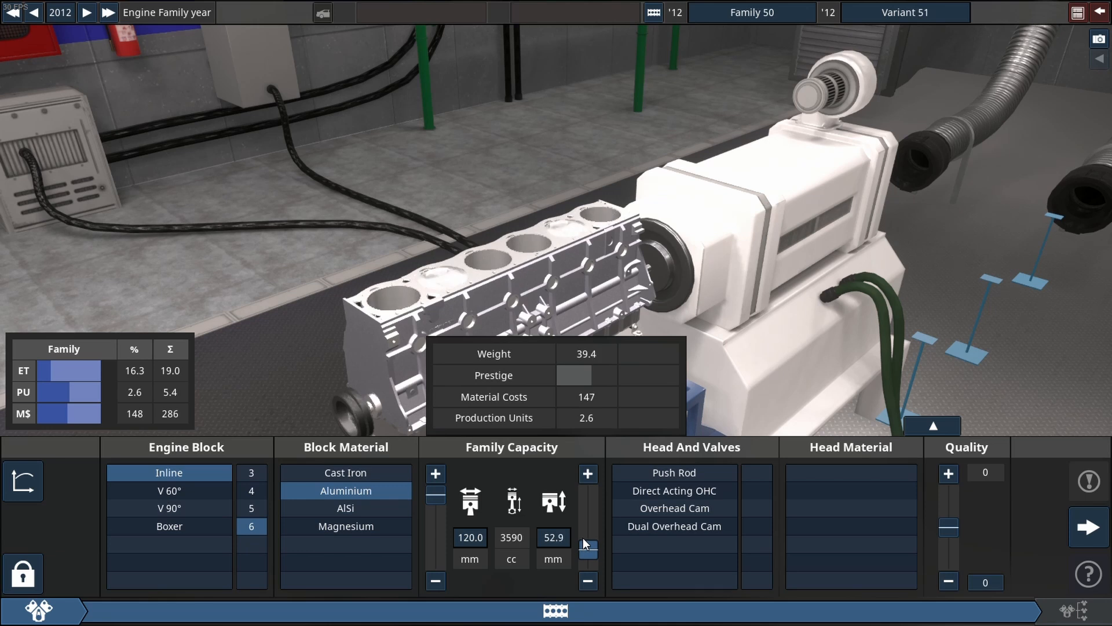
click(587, 580)
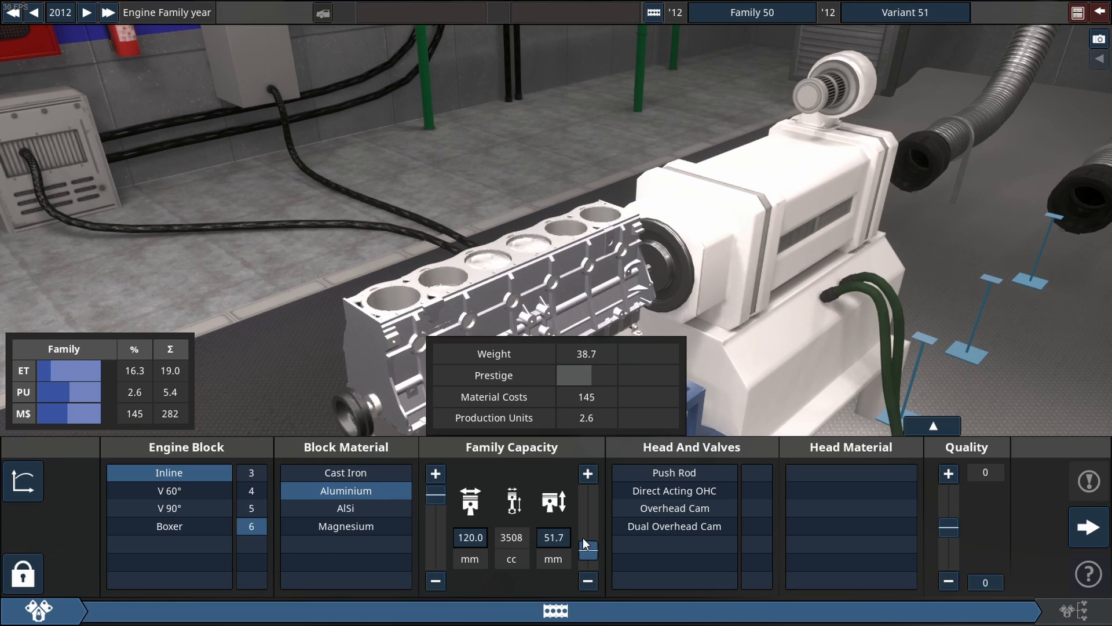
click(588, 581)
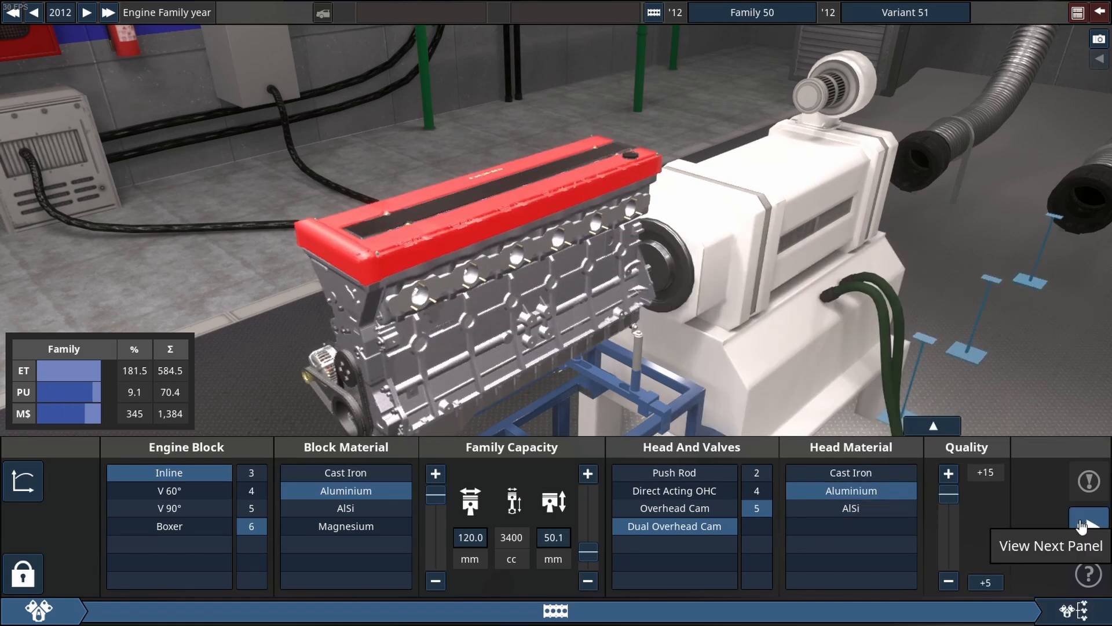
Fit a billet steel crank in Bottom End and make the engine turbocharged.
click(1088, 519)
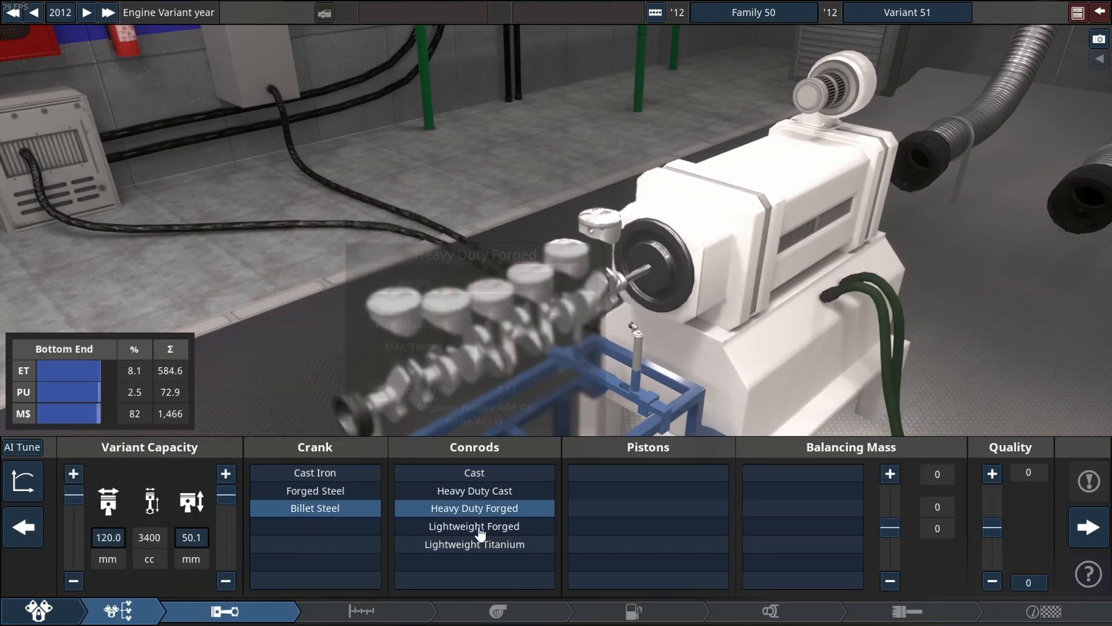
click(474, 544)
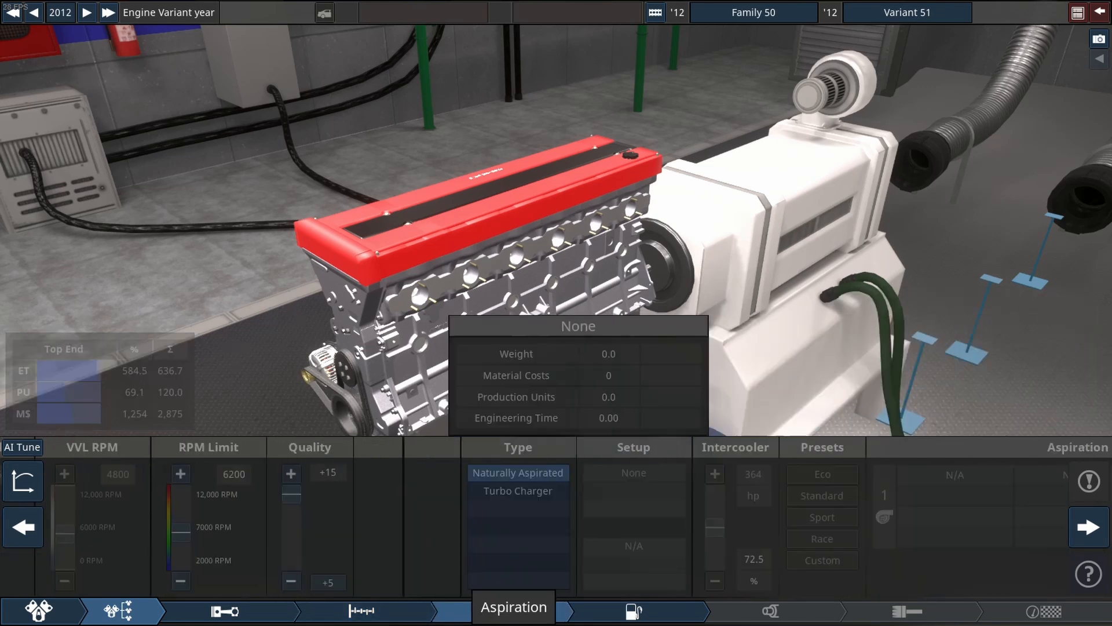
click(517, 490)
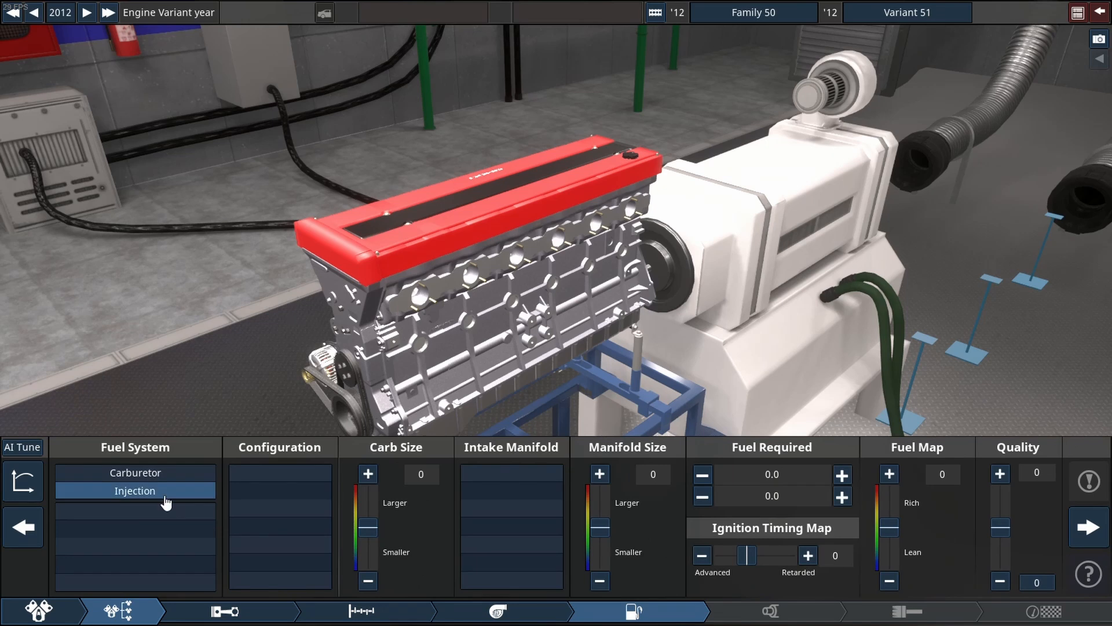
Use per-cylinder direct injection and tubular race headers with no cat or mufflers.
click(135, 491)
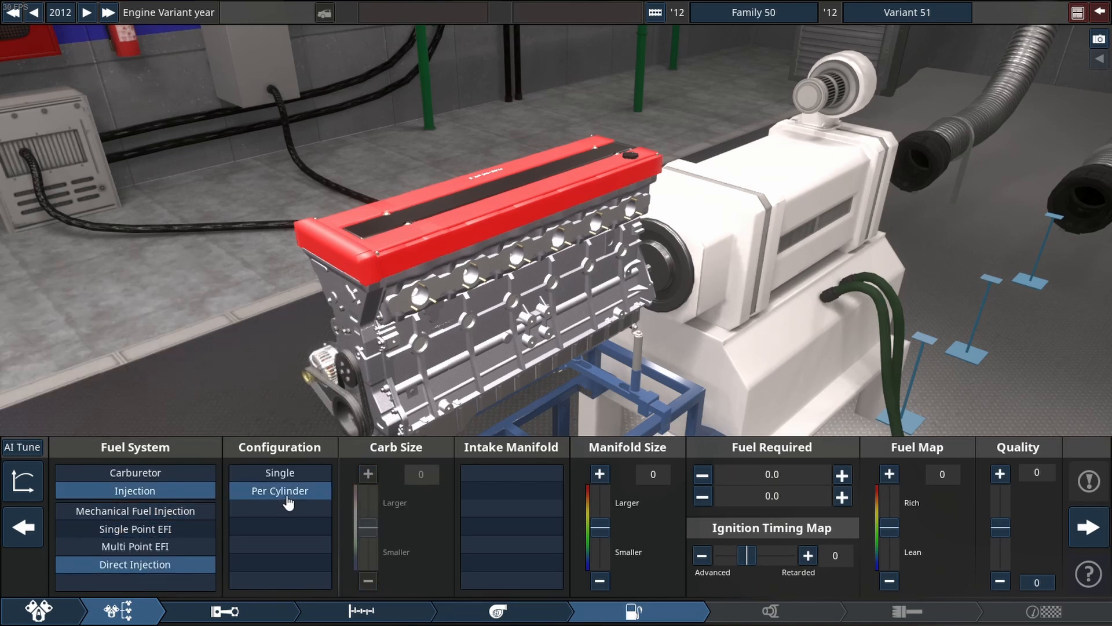
click(22, 447)
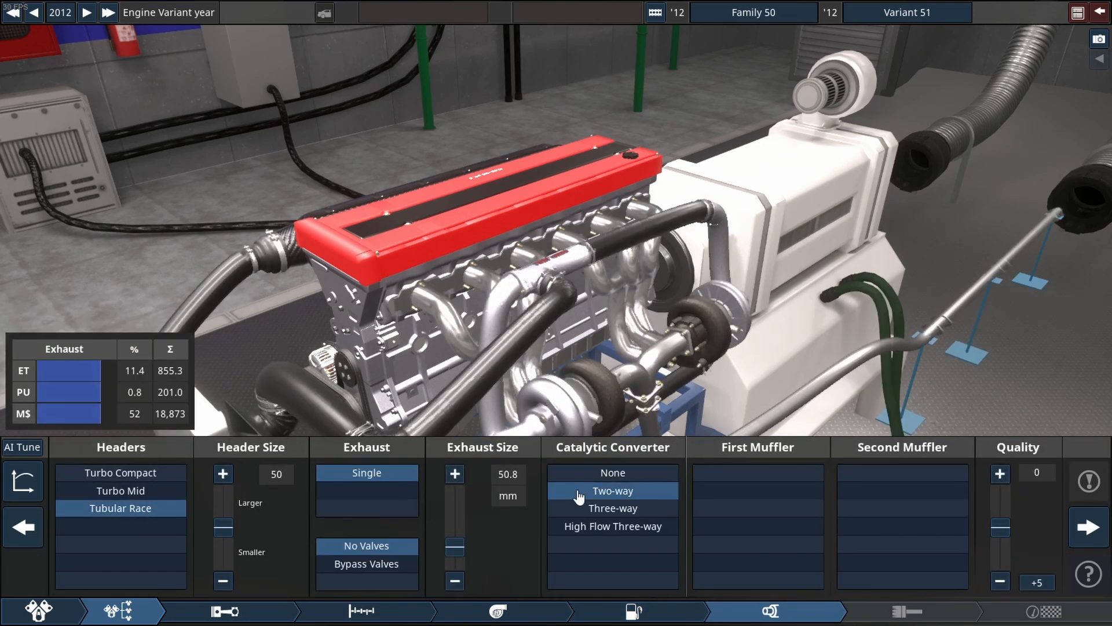
click(612, 473)
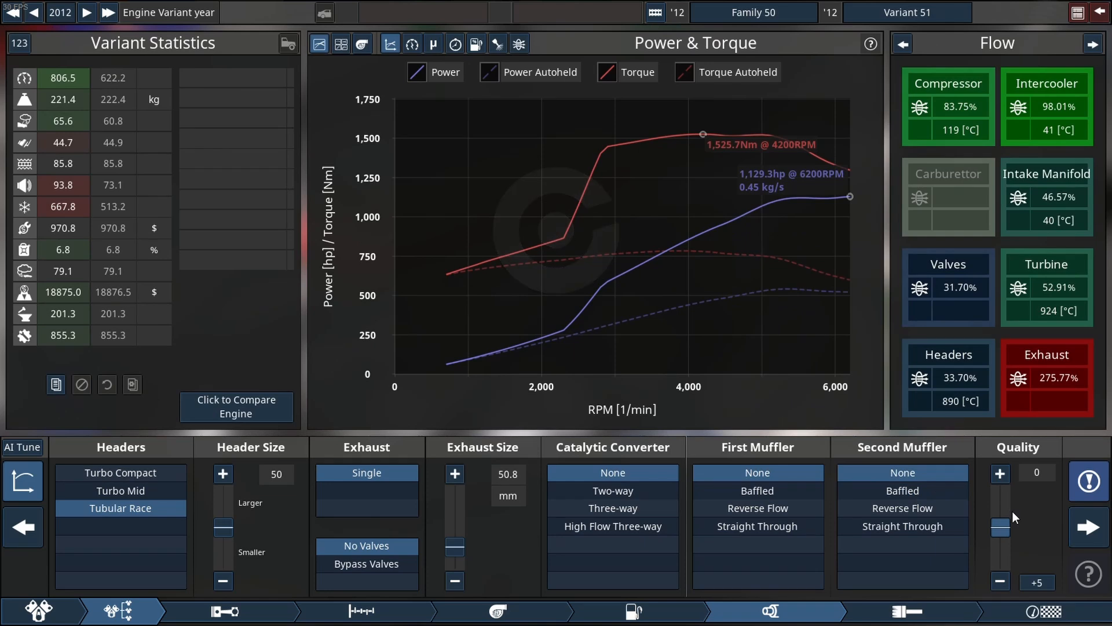
Set the year to 2020 with titanium conrods, forged pistons and harmonic damper, about 1,499 hp.
click(454, 473)
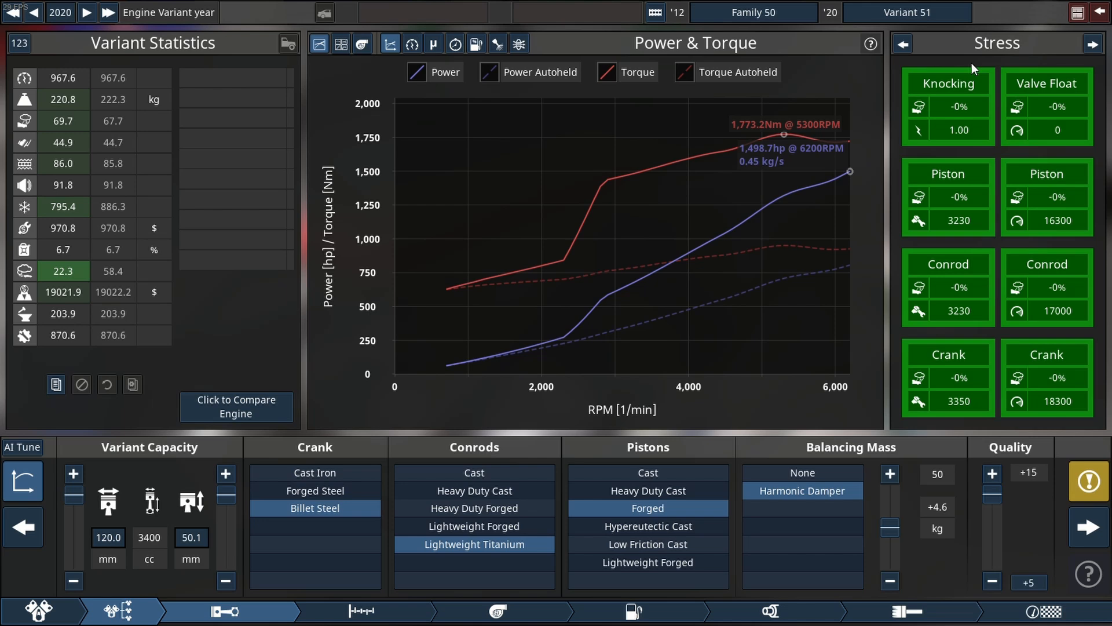
mouse_move(114, 611)
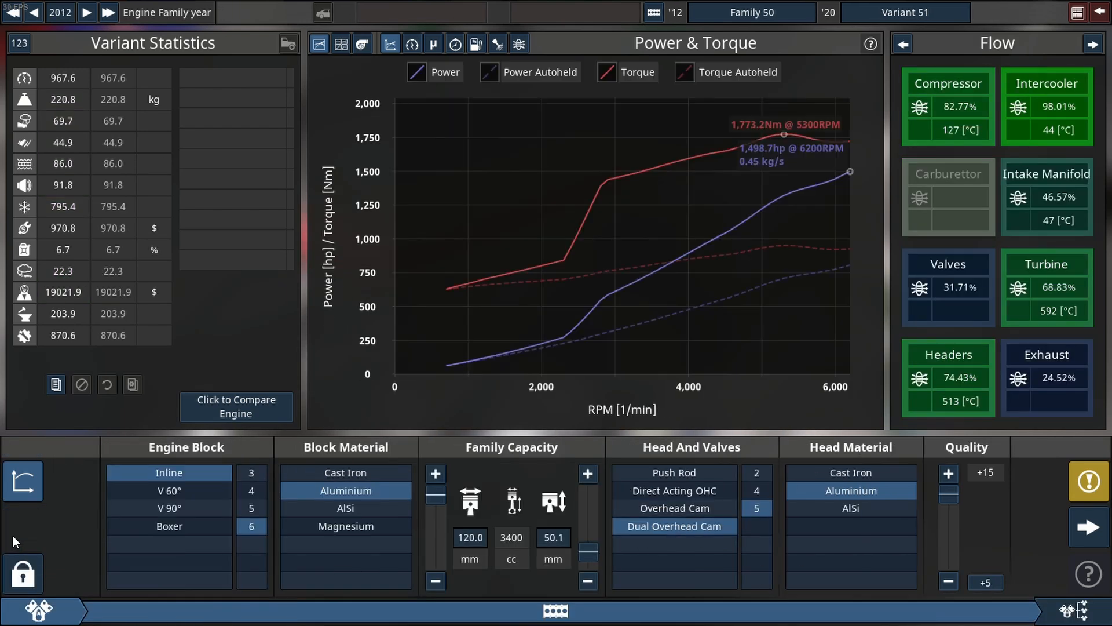
click(85, 13)
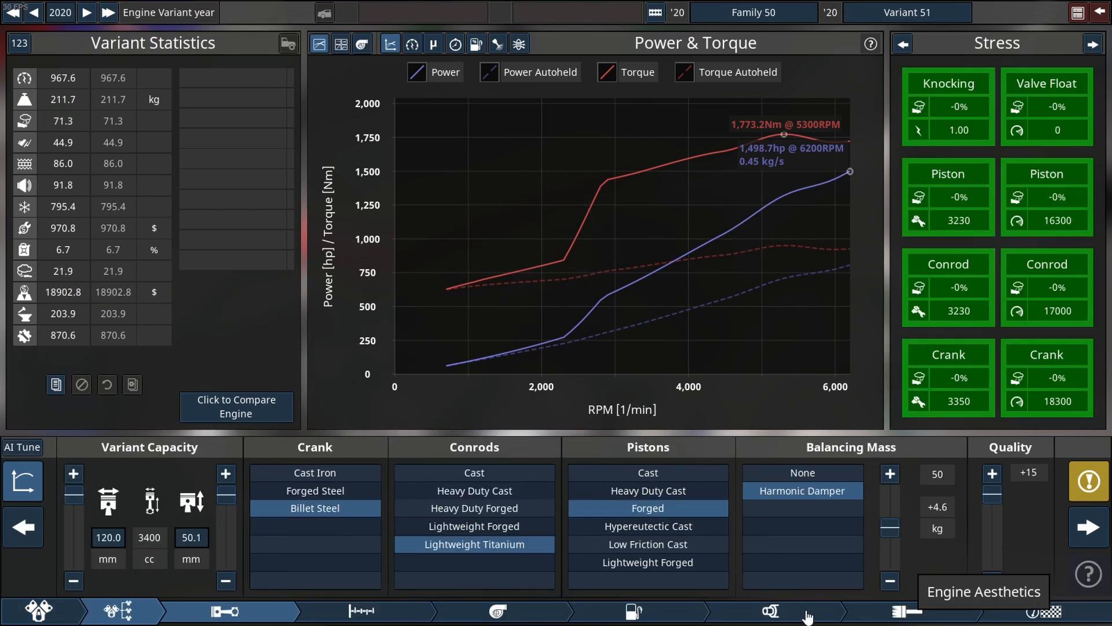
Raise boost limit and intercooler, set the rev limit to 9200 RPM, reaching about 2,684 hp.
click(494, 610)
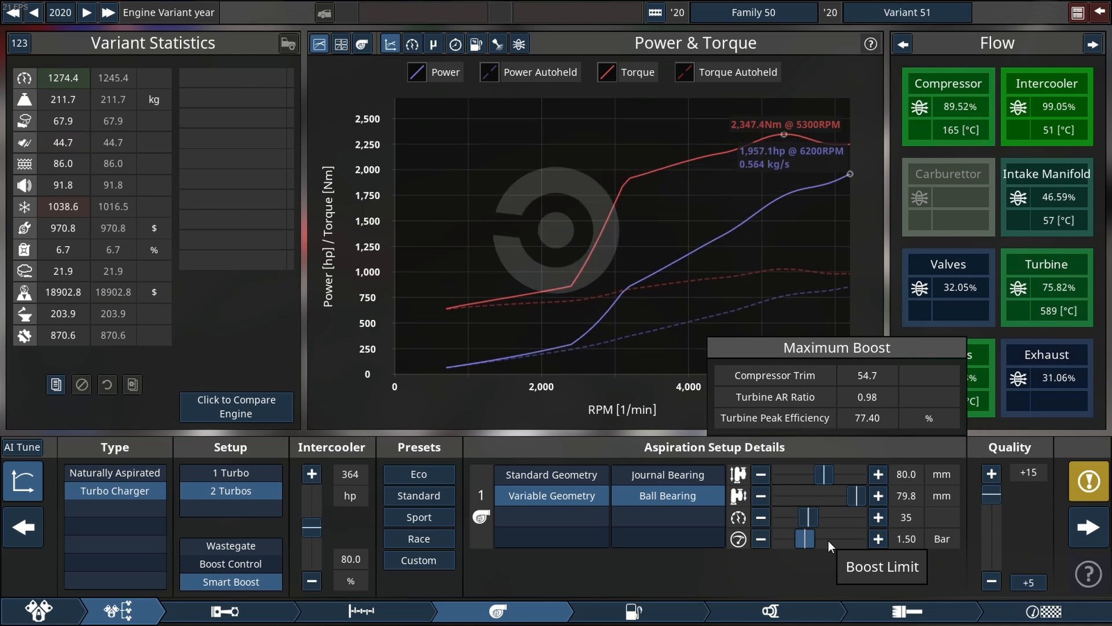
click(361, 610)
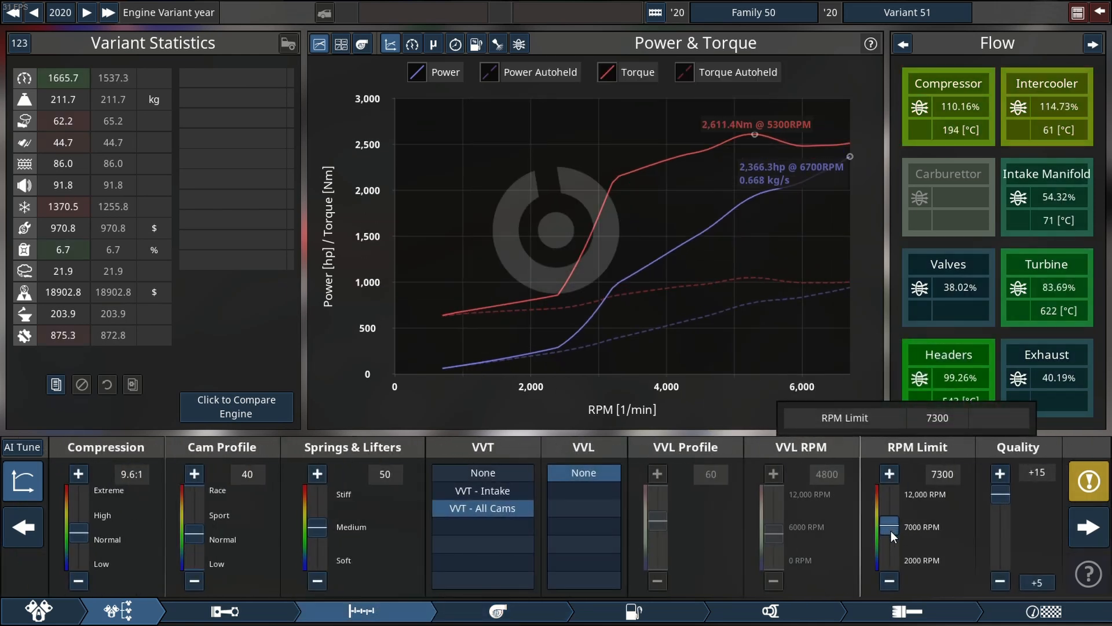
click(889, 472)
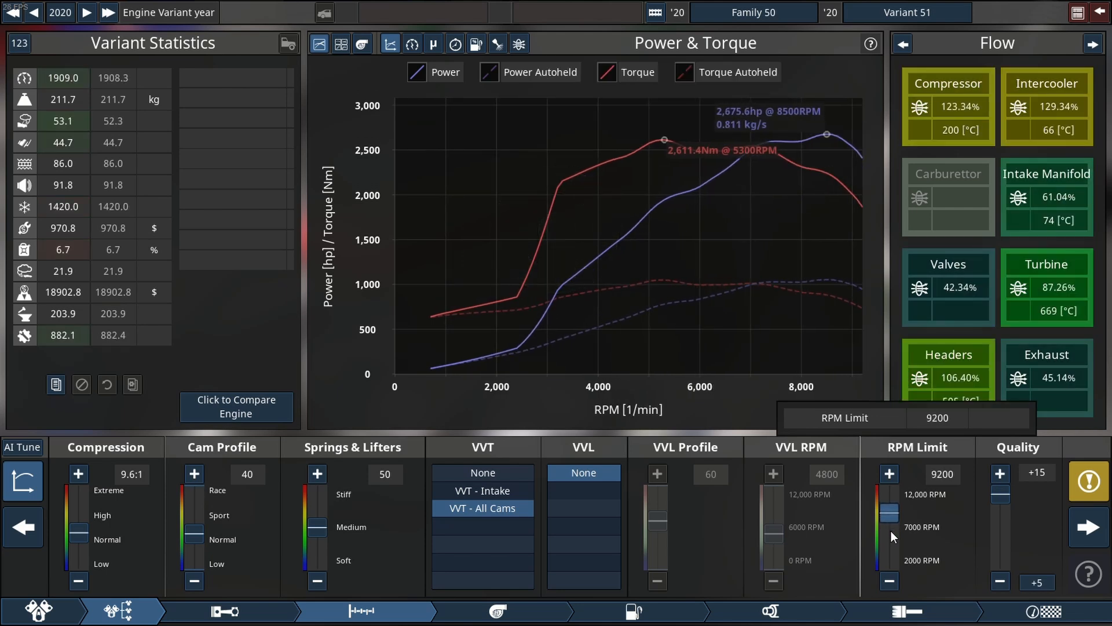
click(888, 582)
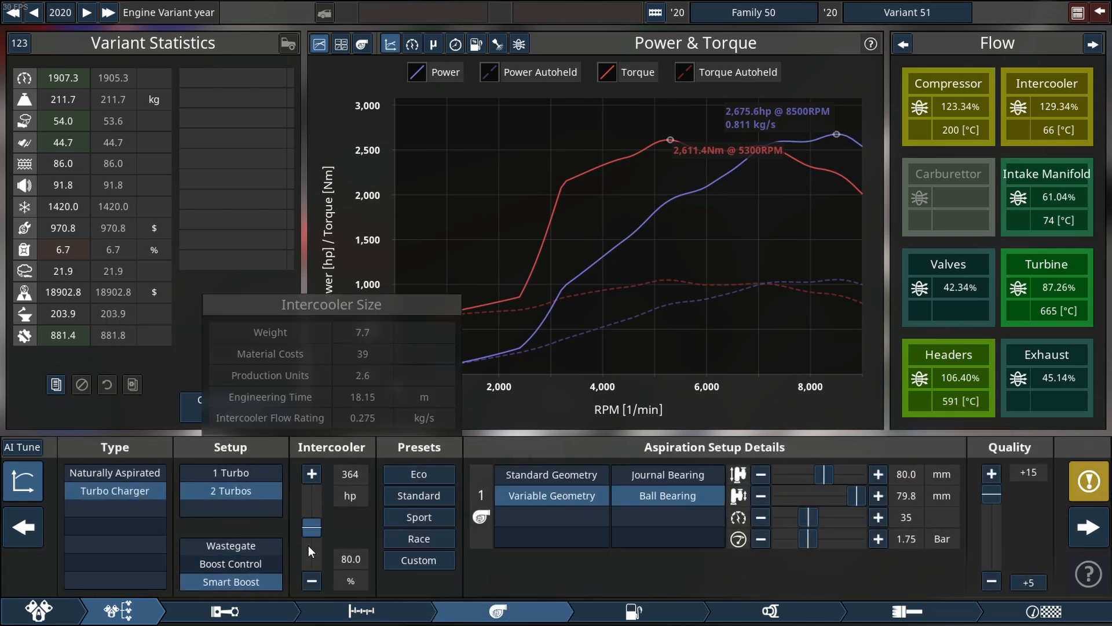
click(310, 474)
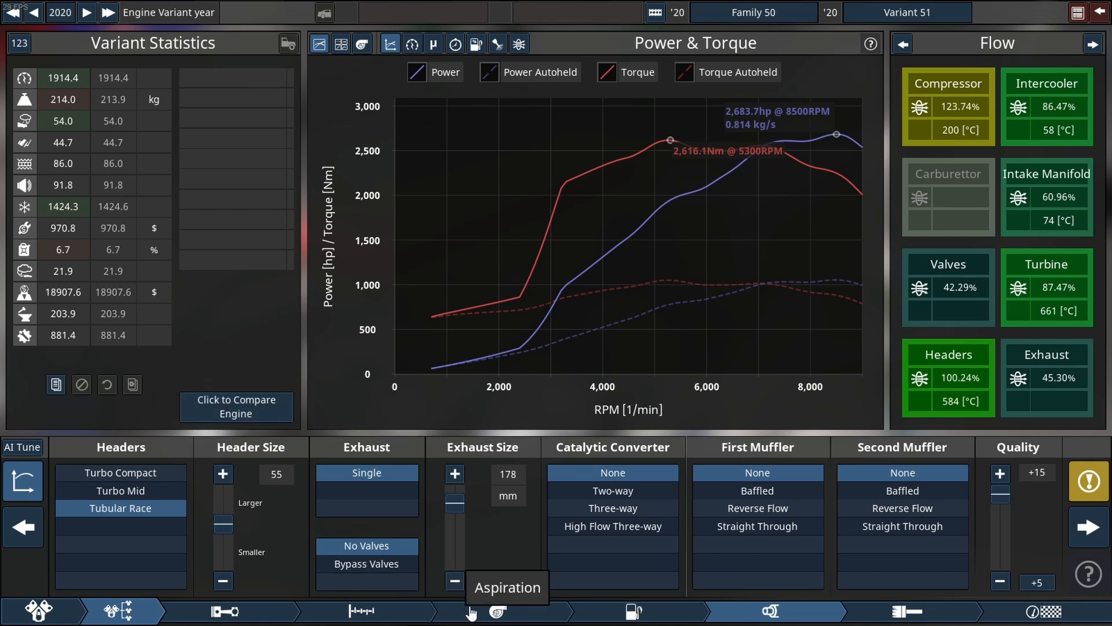
Raise the turbo boost limit to 1.95 bar in the Aspiration settings.
click(499, 611)
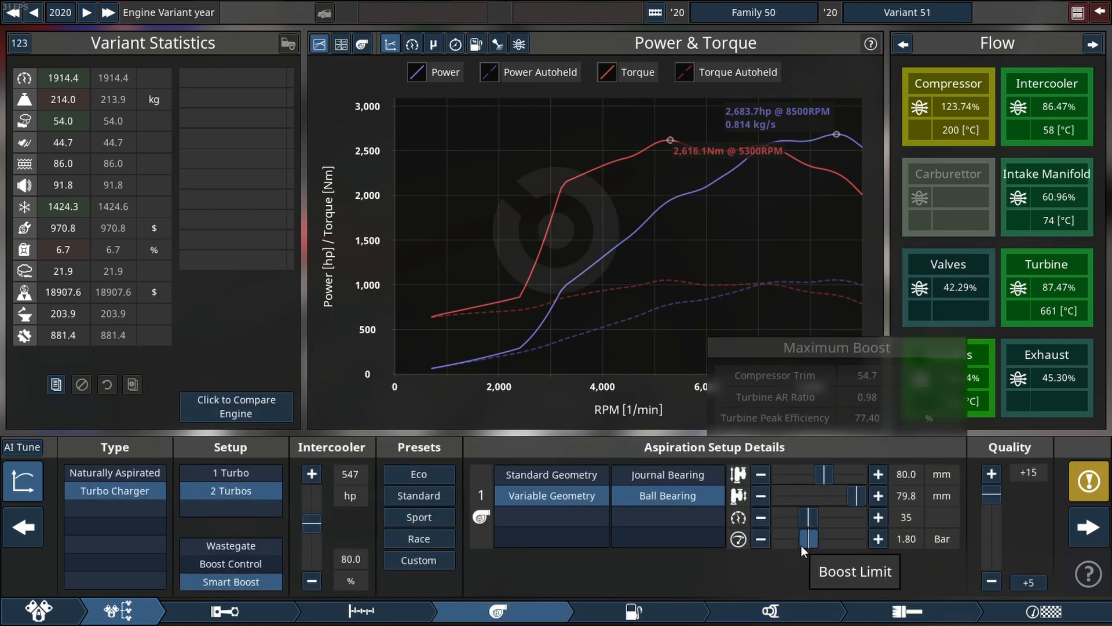
click(361, 610)
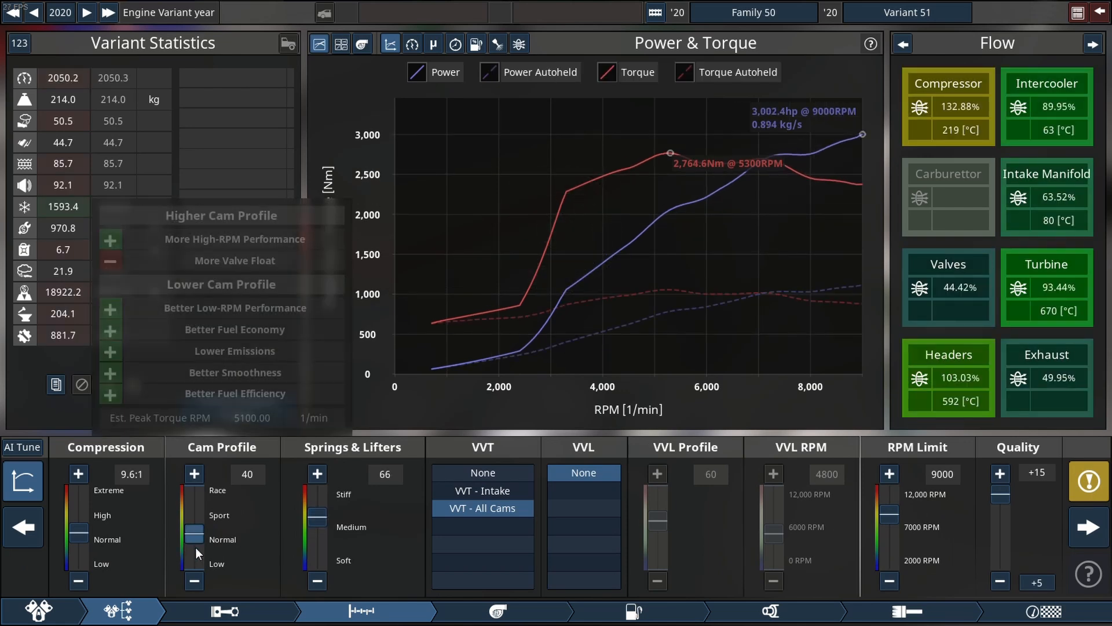
Raise the cam profile to 60 for more top-end power, now near 3,217 hp.
click(194, 474)
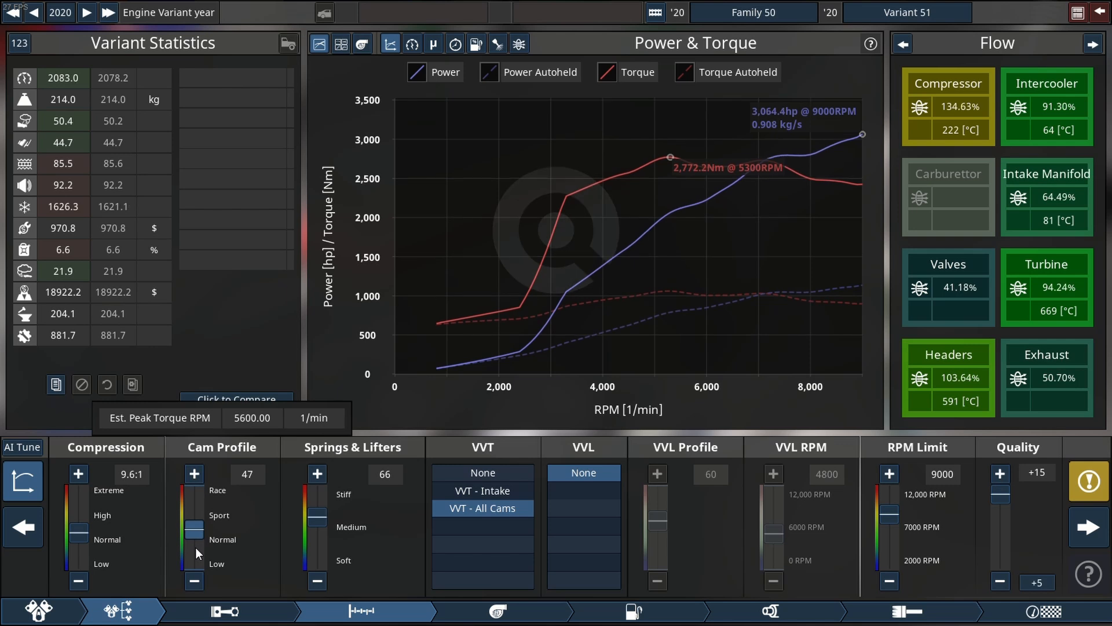
click(193, 474)
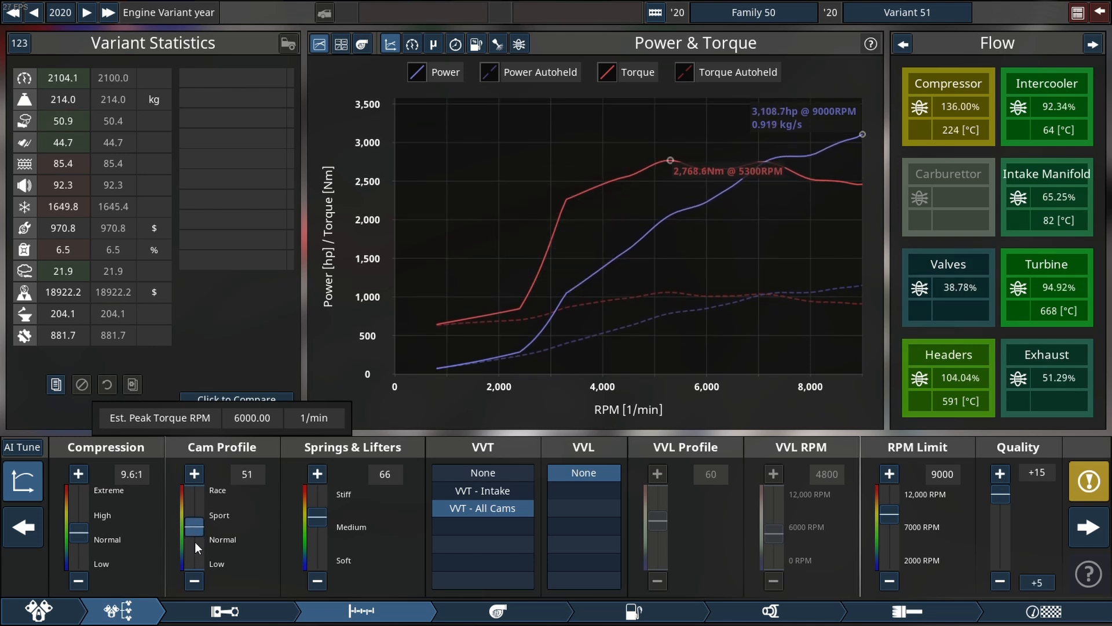
click(194, 473)
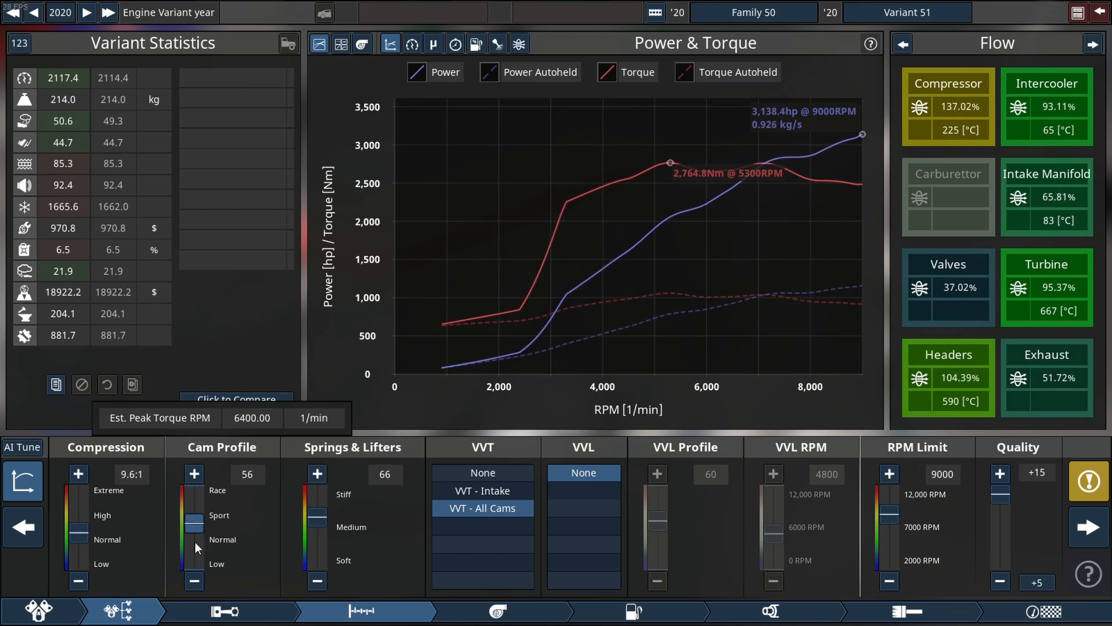
click(194, 473)
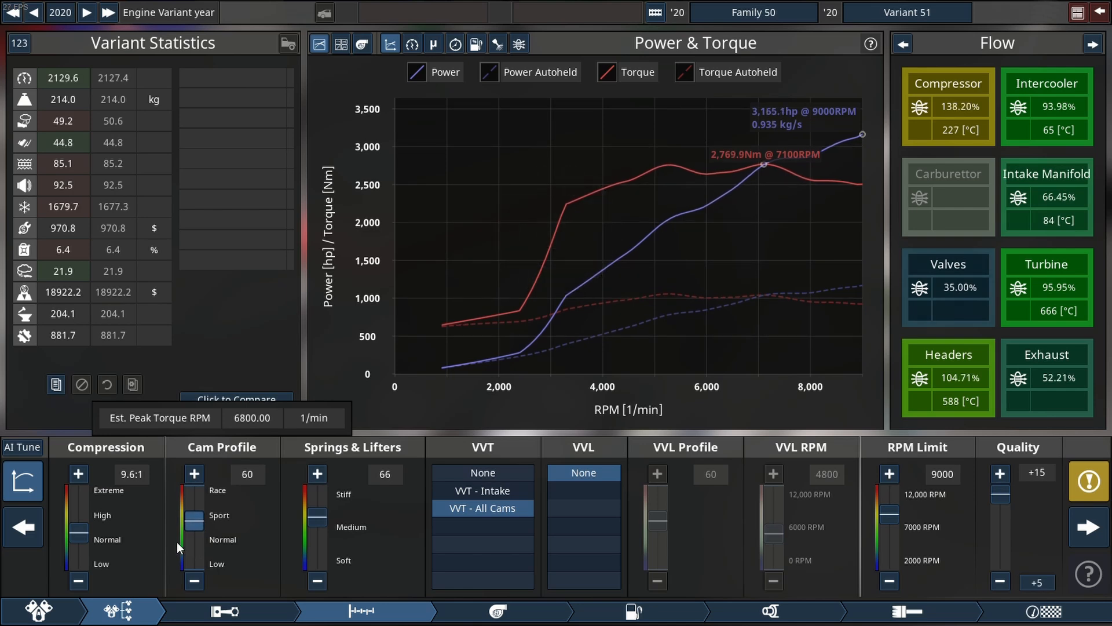
click(498, 611)
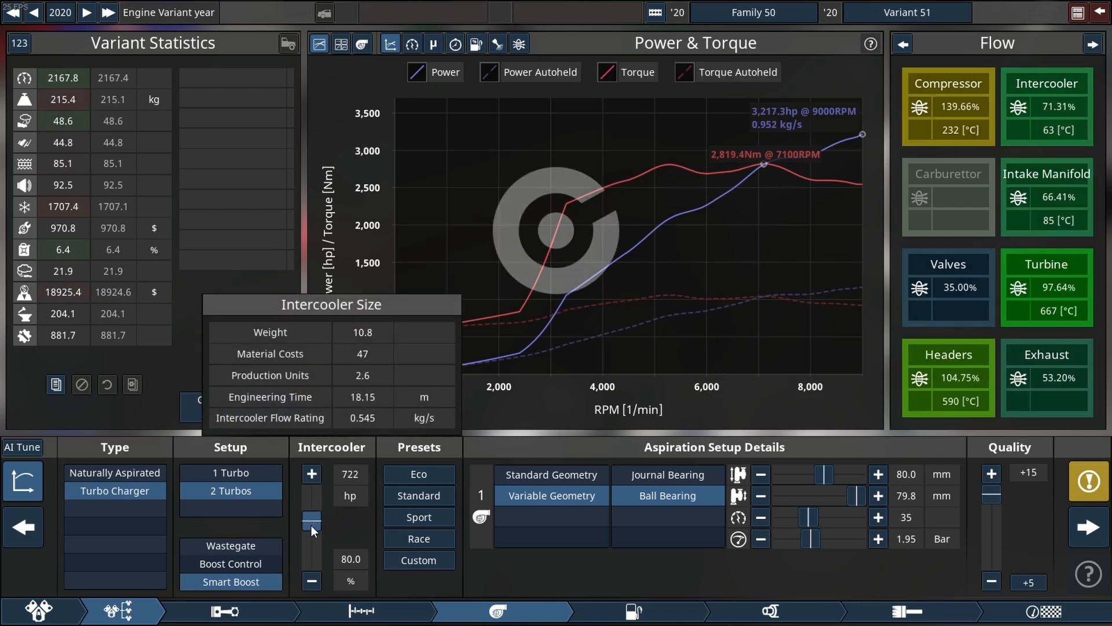
Switch to a single twin-scroll turbo with a larger 891 hp intercooler.
click(230, 473)
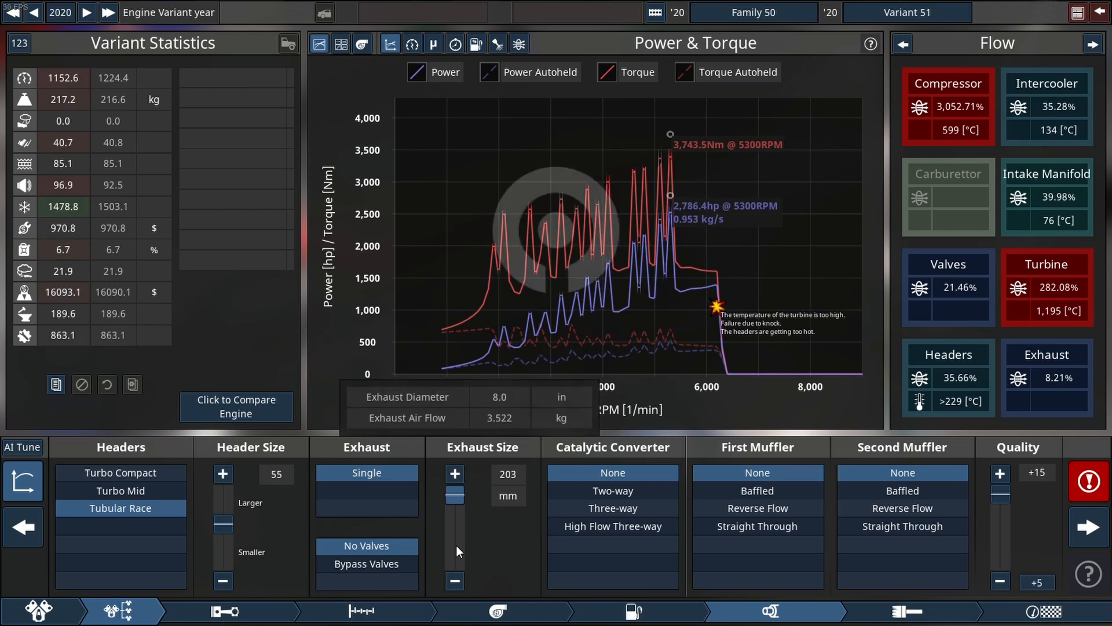
click(497, 611)
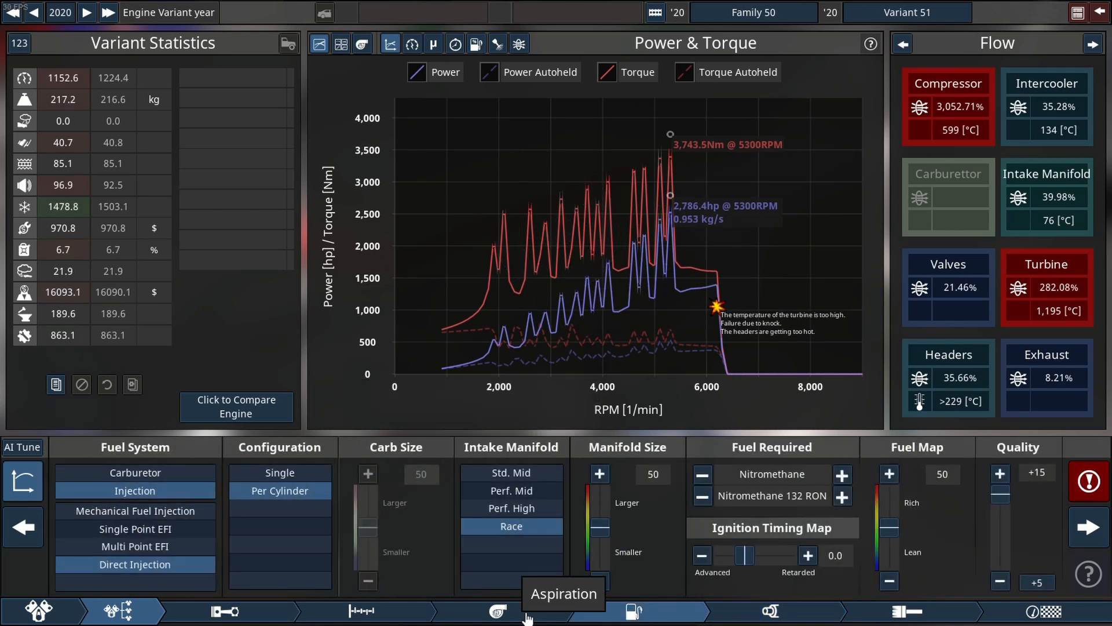
click(497, 611)
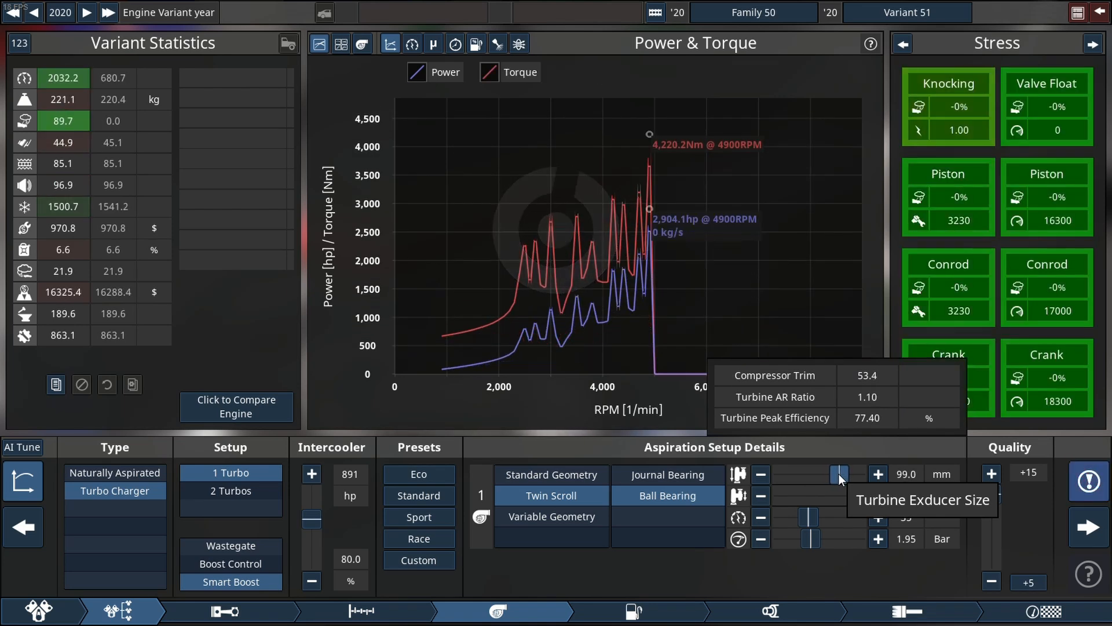
Enlarge the turbine exducer to 118 mm and raise boost to 2.35 bar, about 3,535 hp.
click(877, 473)
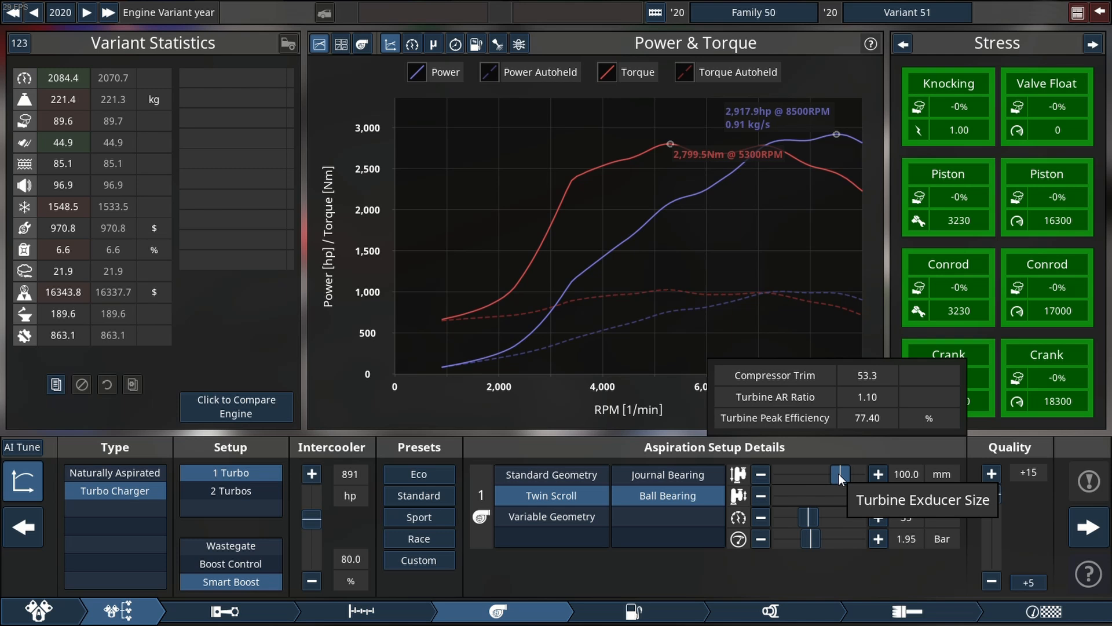
click(877, 473)
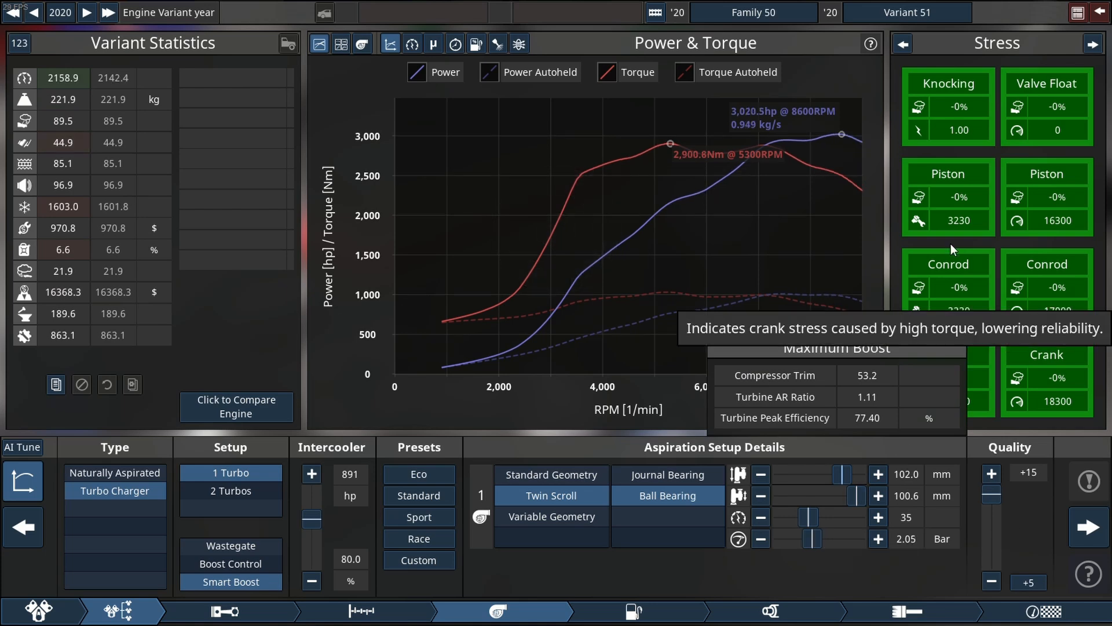
click(1066, 43)
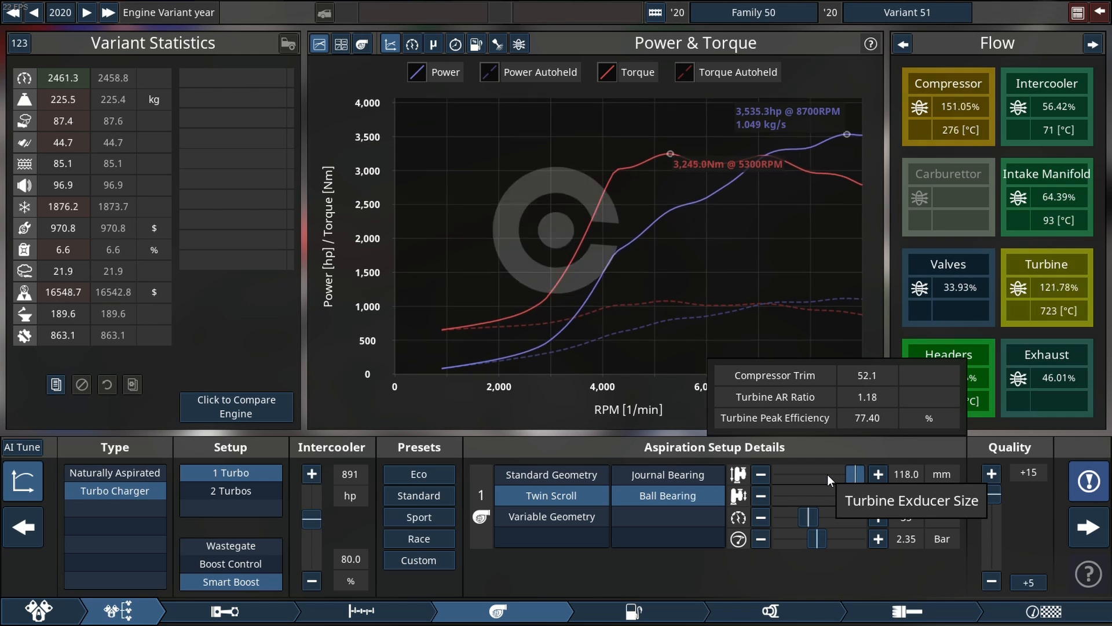
click(877, 474)
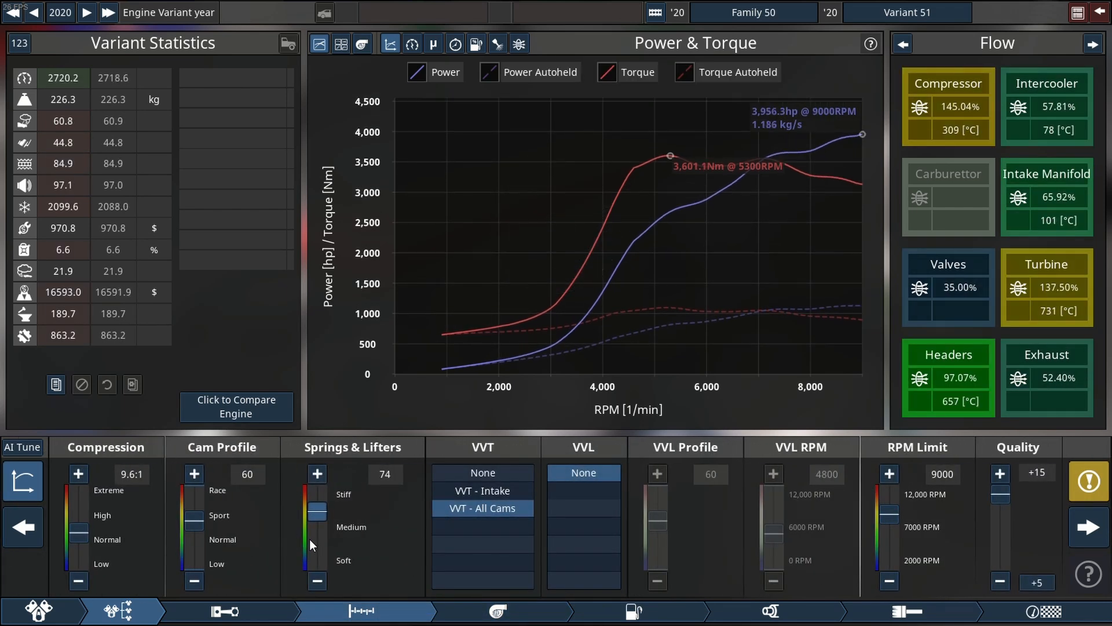
Stiffen valve springs to 80 and raise the cam profile to 68, about 4,033 hp.
click(318, 473)
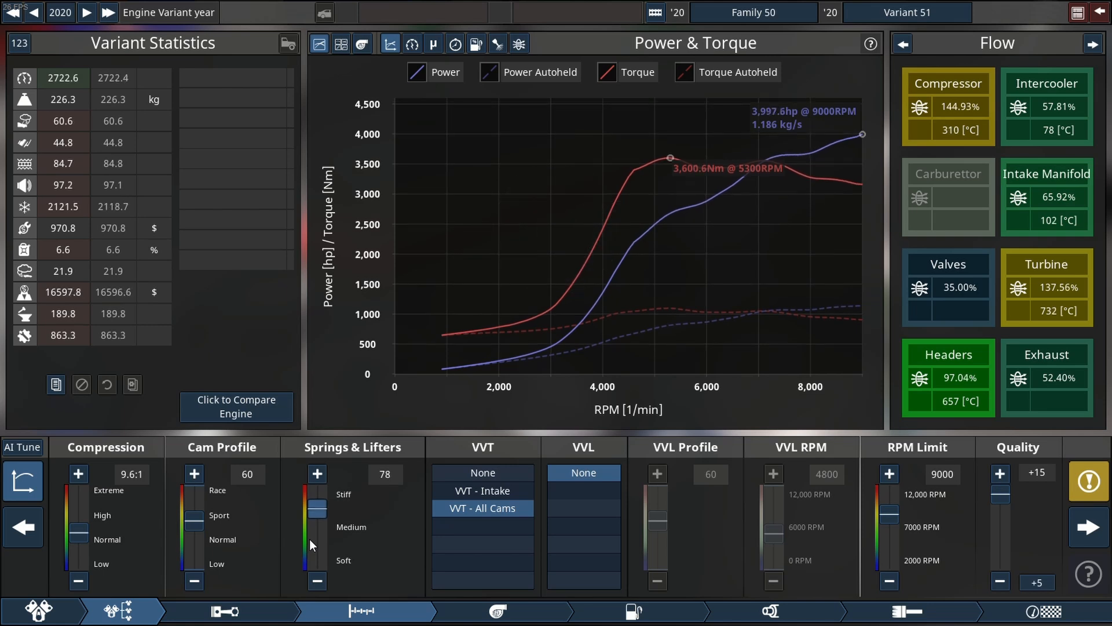
click(194, 473)
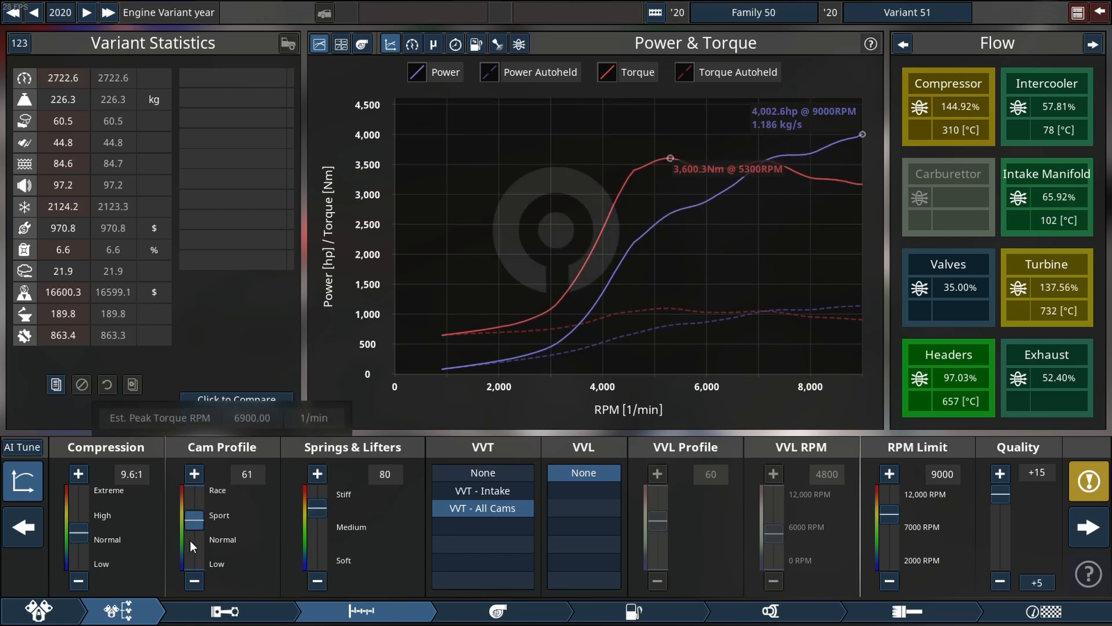
click(194, 473)
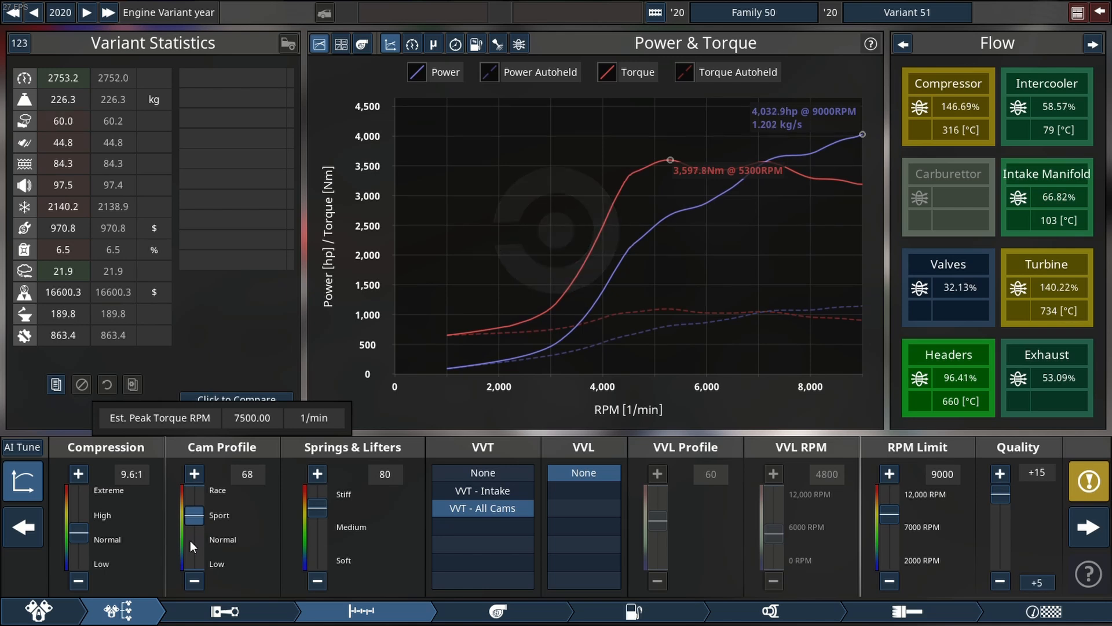
mouse_move(506, 611)
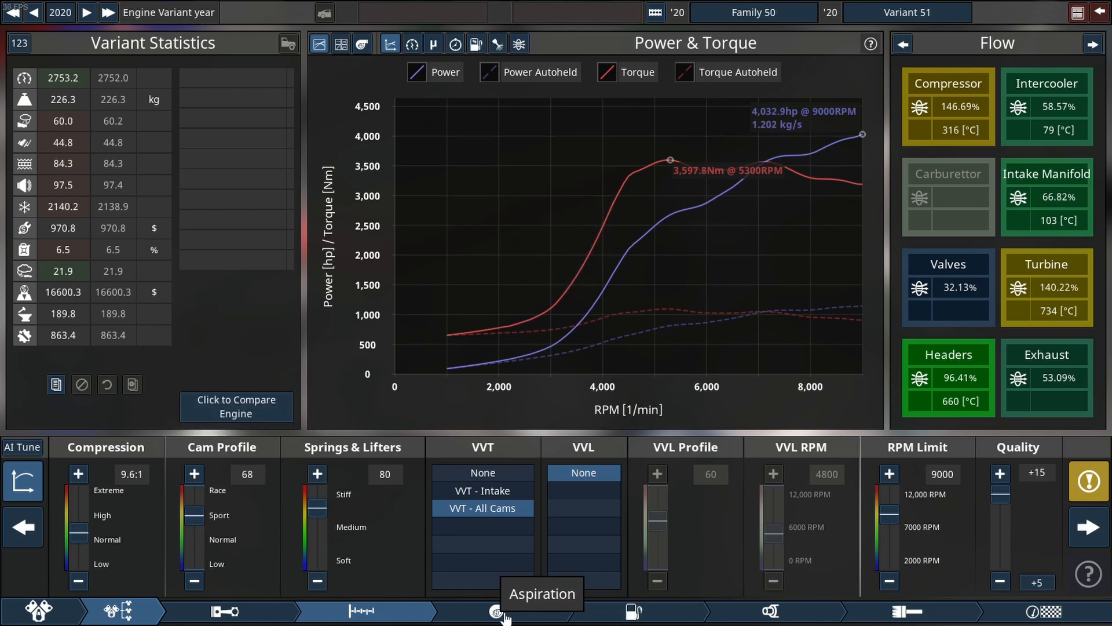
Raise the turbo boost limit to 3.05 bar for about 4,240 hp.
click(497, 611)
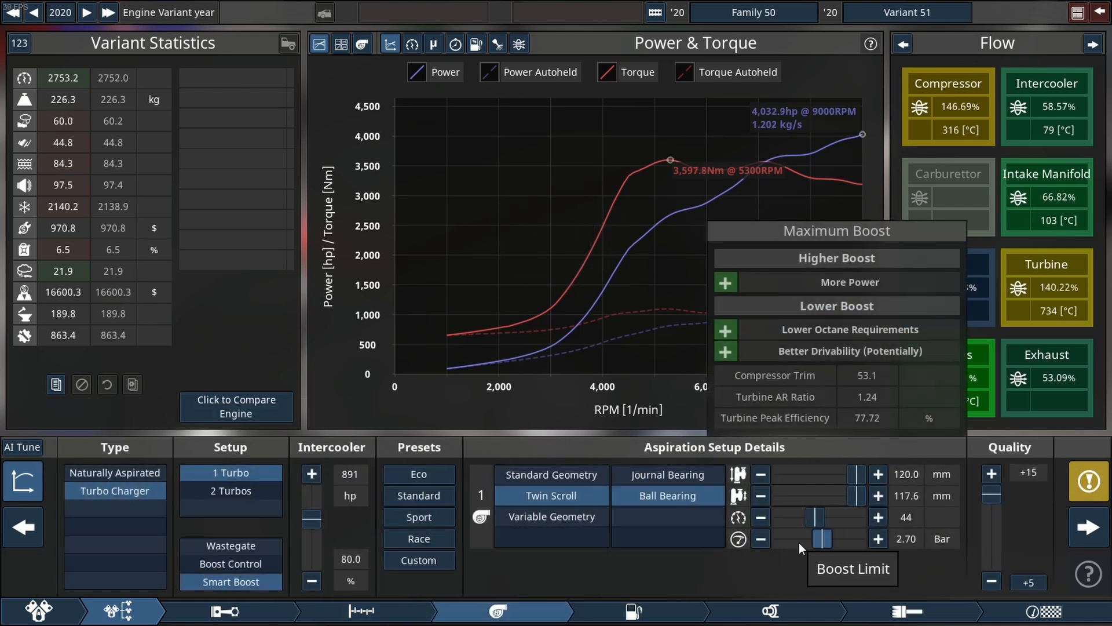
click(877, 539)
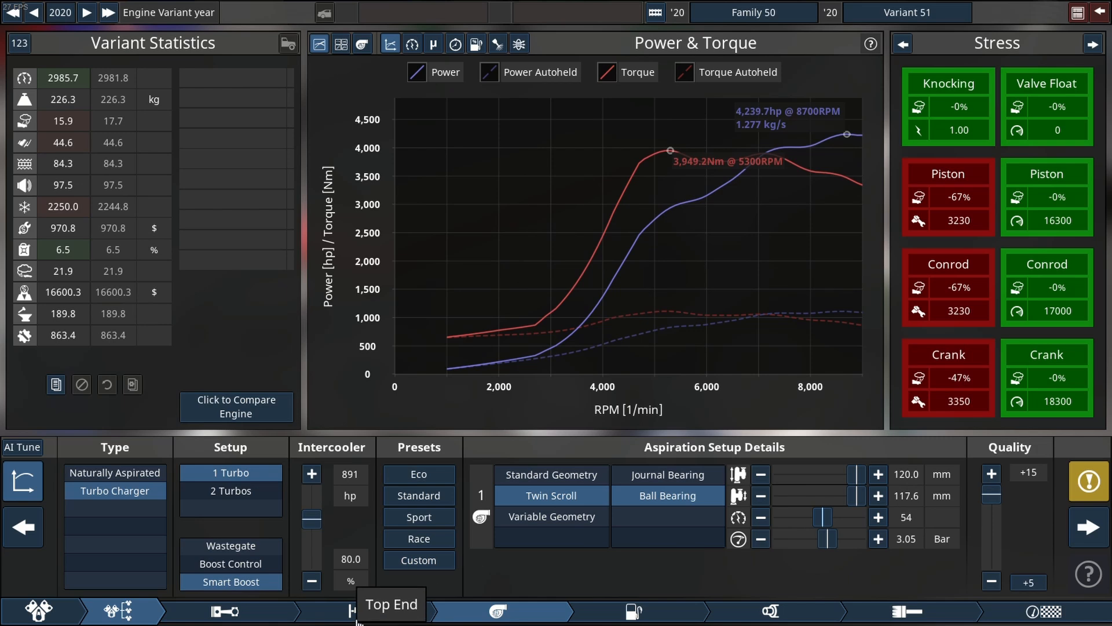
Lower compression to 9.4:1 and stiffen valve springs to 86, about 4,322 hp.
click(362, 611)
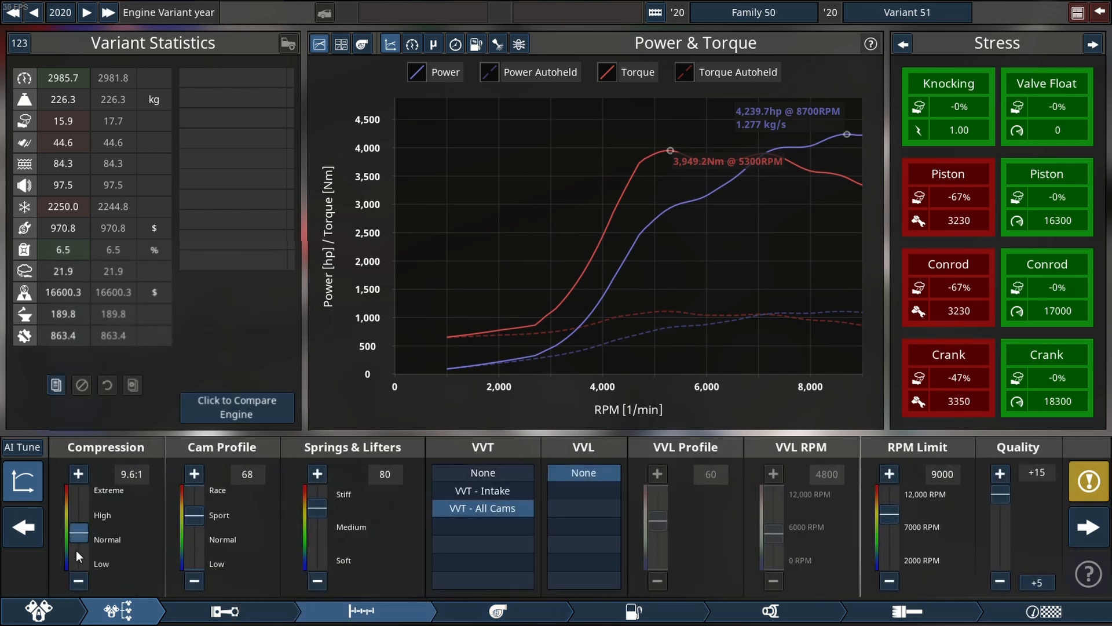
click(78, 473)
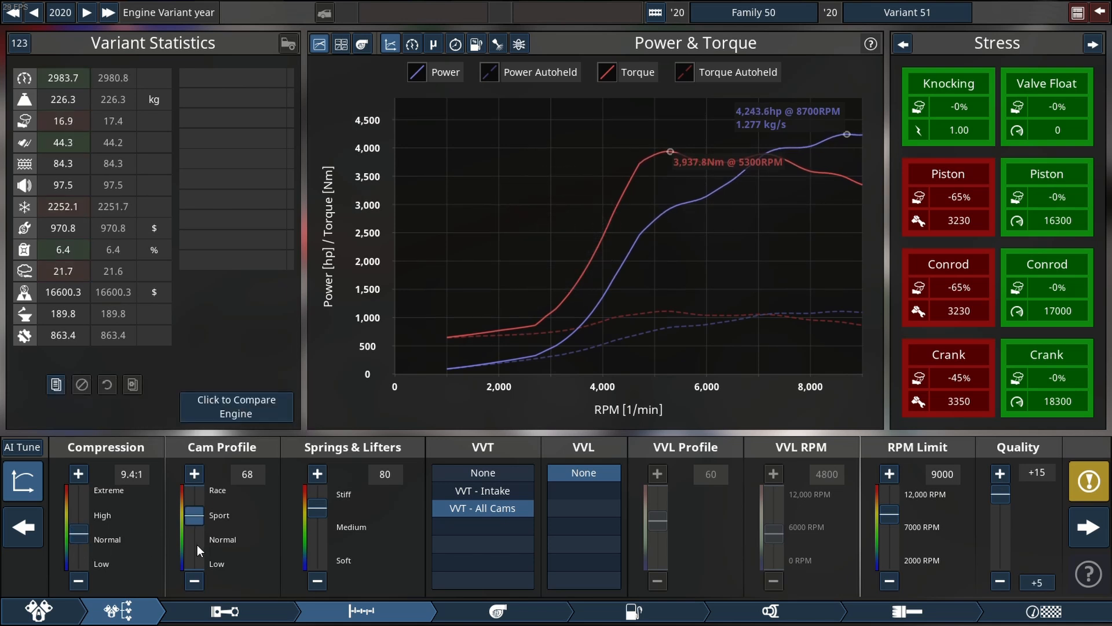
click(193, 473)
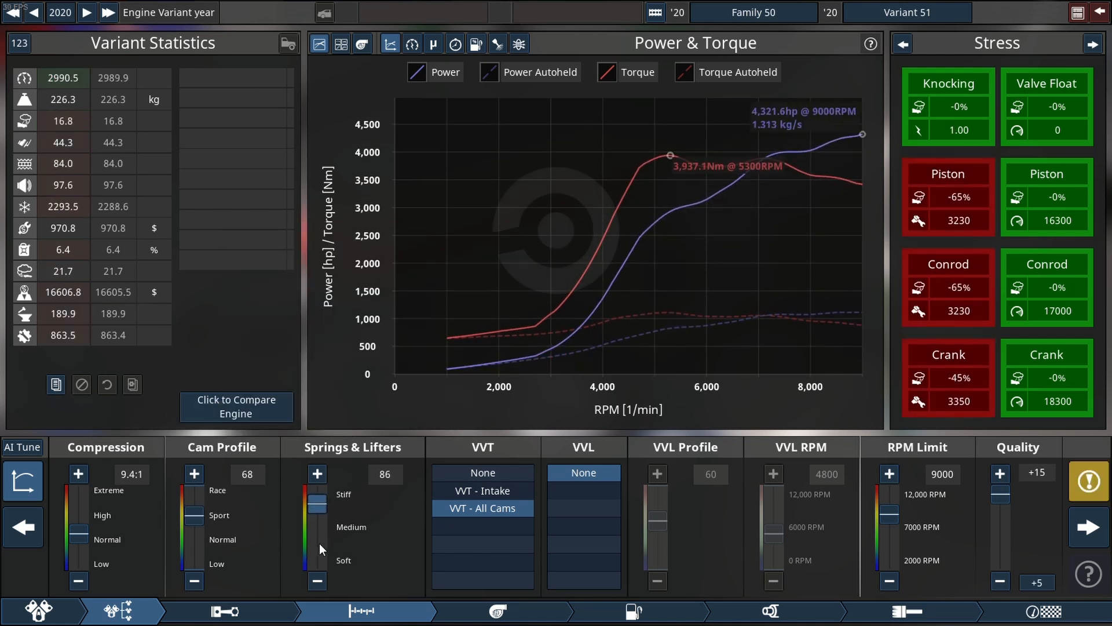
click(315, 472)
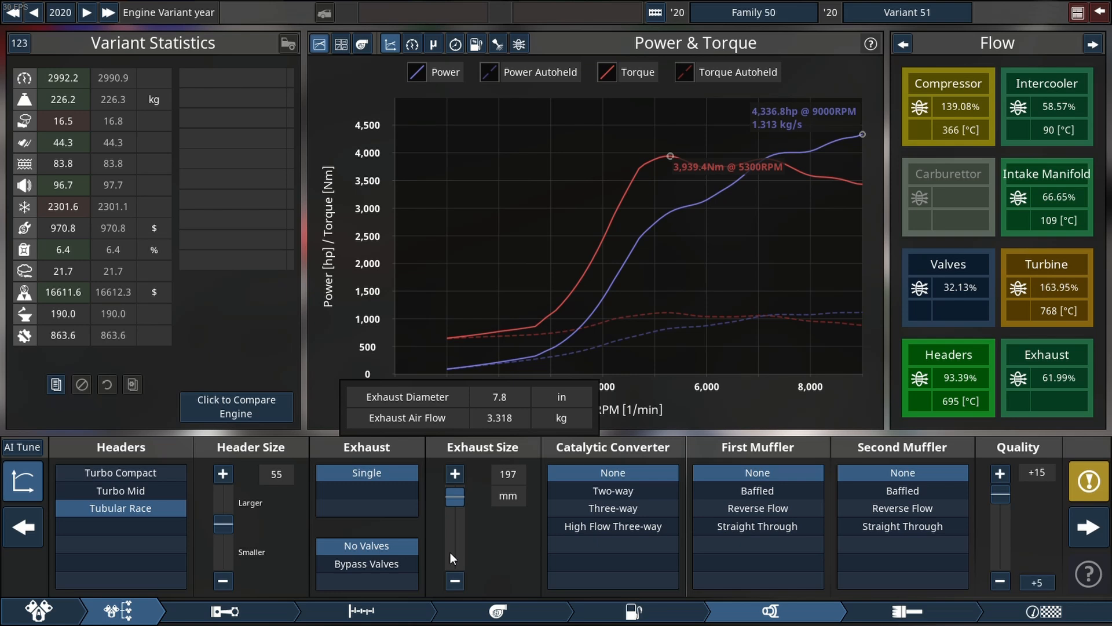
Widen the exhaust size from 197 mm to 203 mm.
click(454, 472)
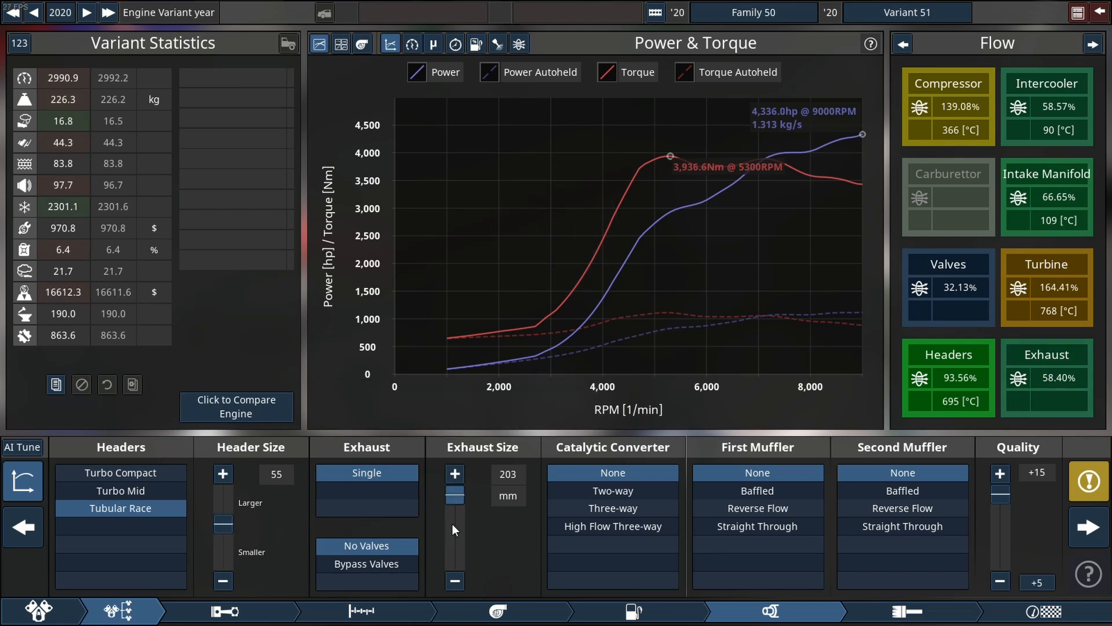
click(454, 581)
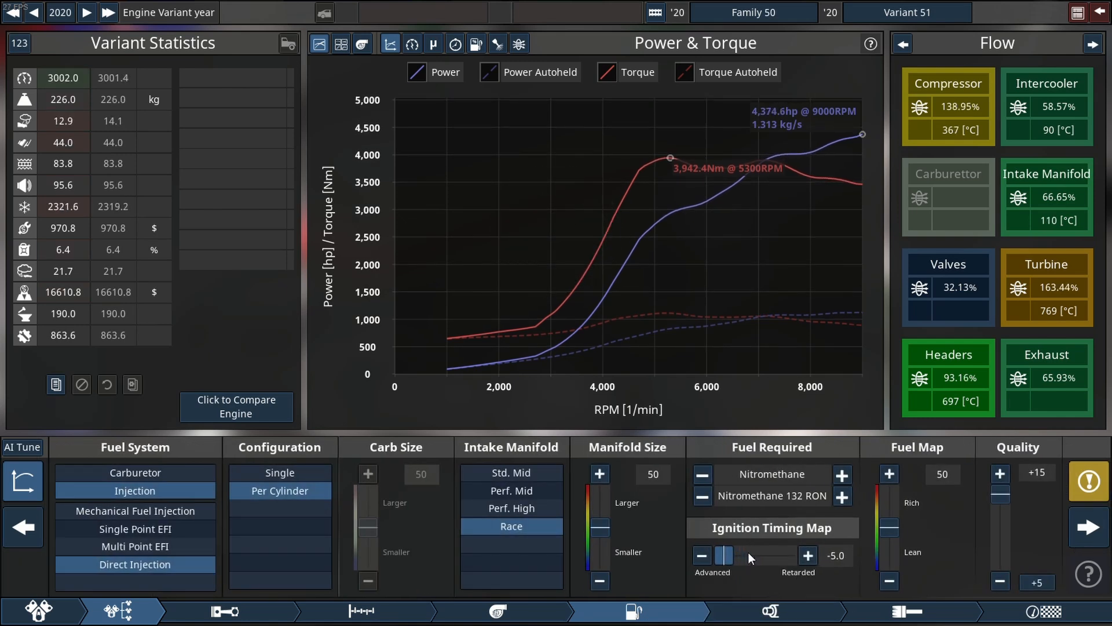
Raise the intake manifold size from 50 to 72, lifting output to about 4,548 hp.
click(599, 474)
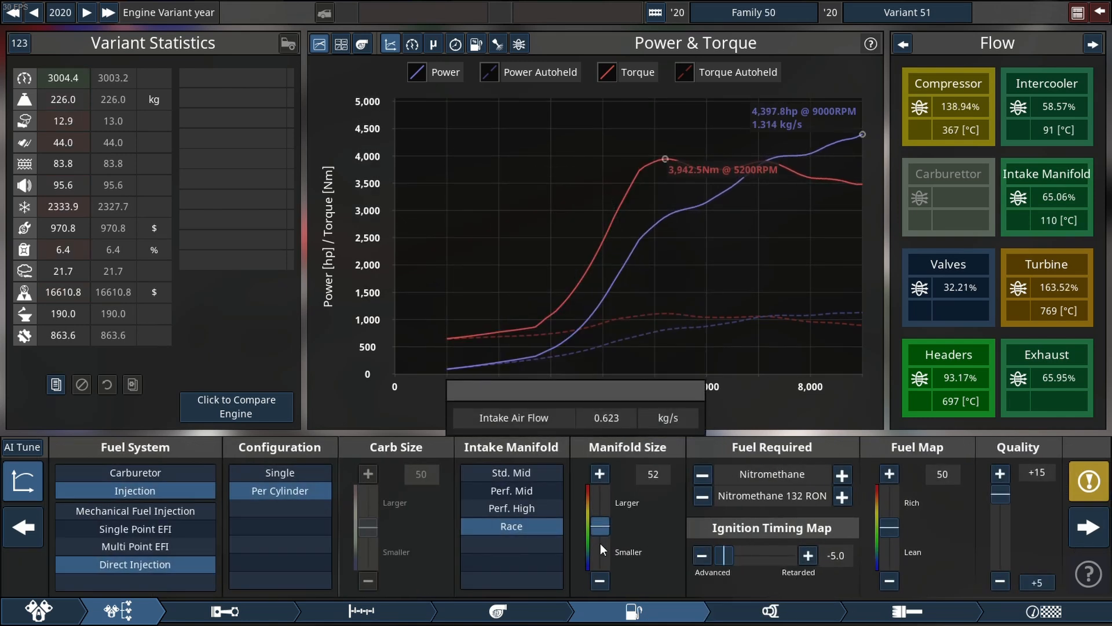
click(599, 473)
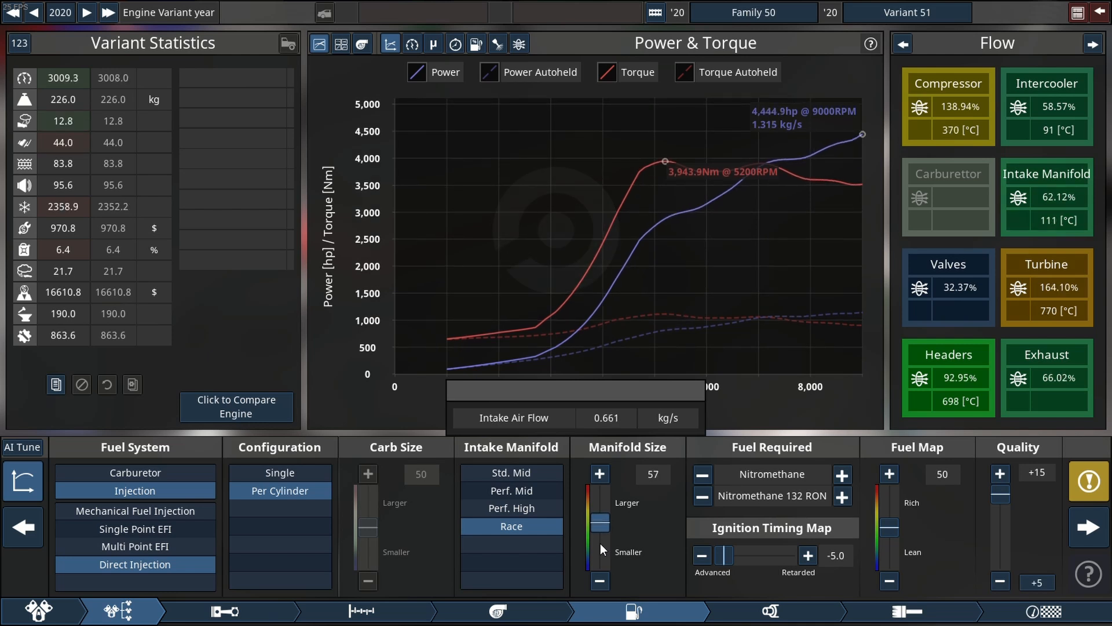
click(599, 472)
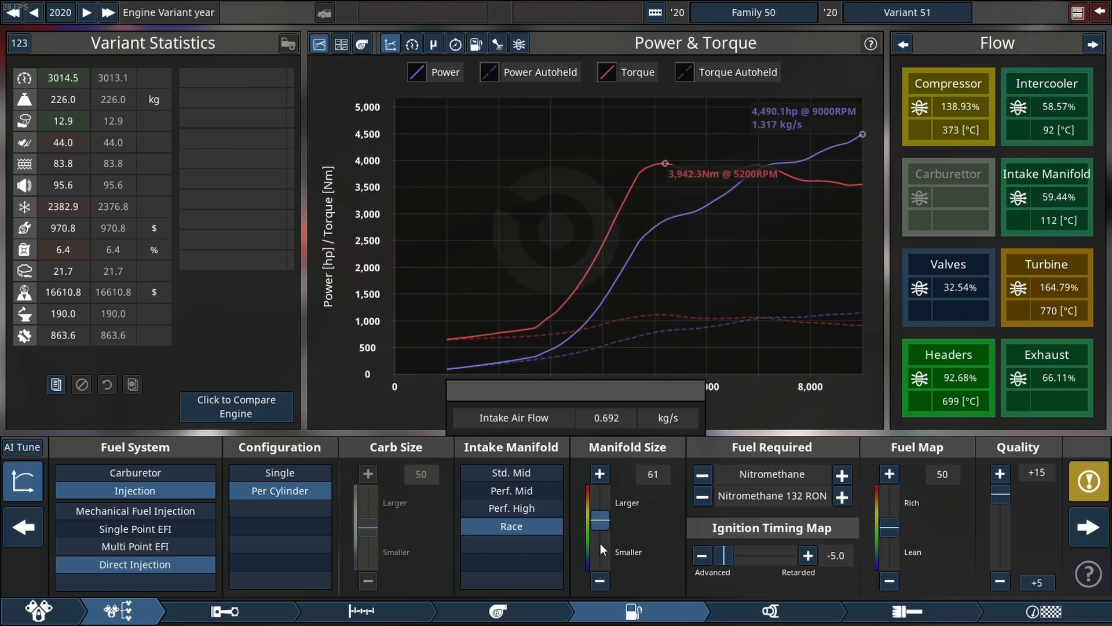
click(599, 472)
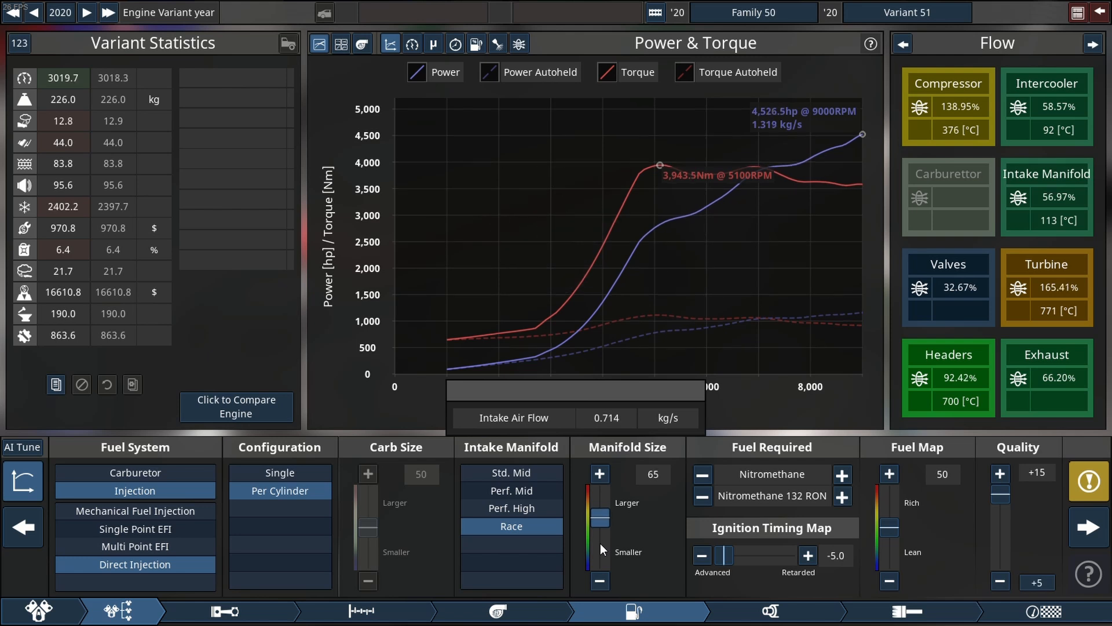
click(598, 473)
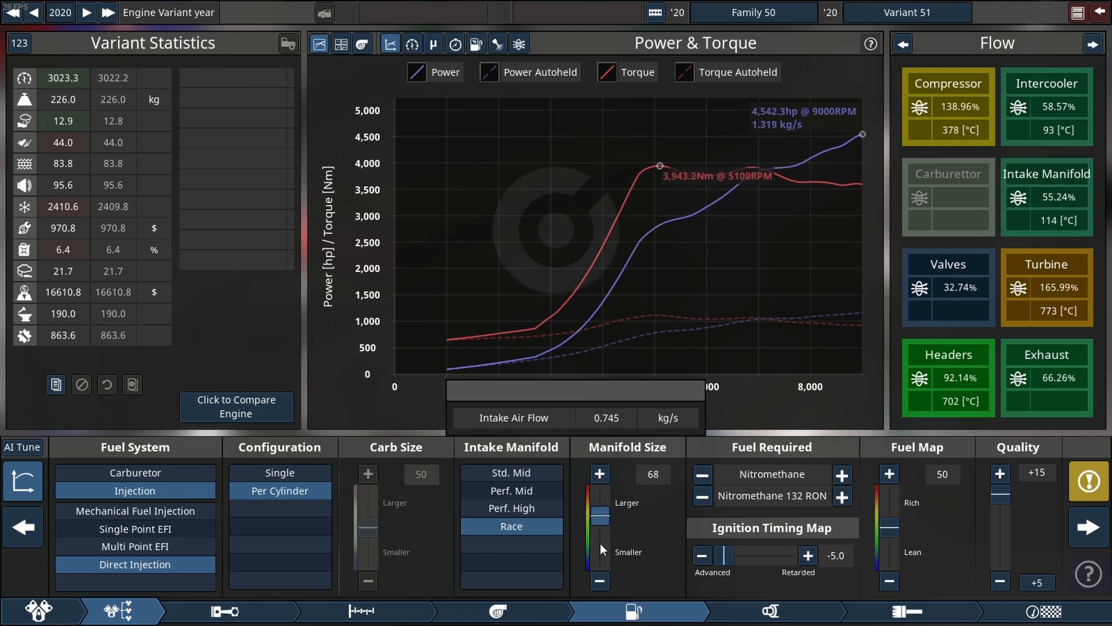
click(599, 474)
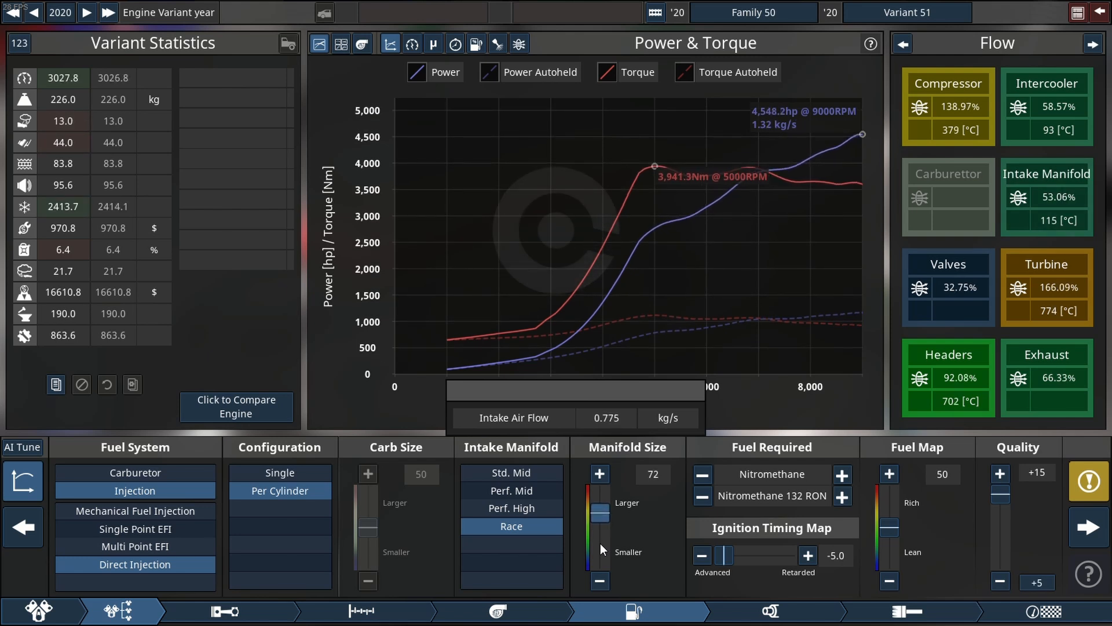
click(599, 581)
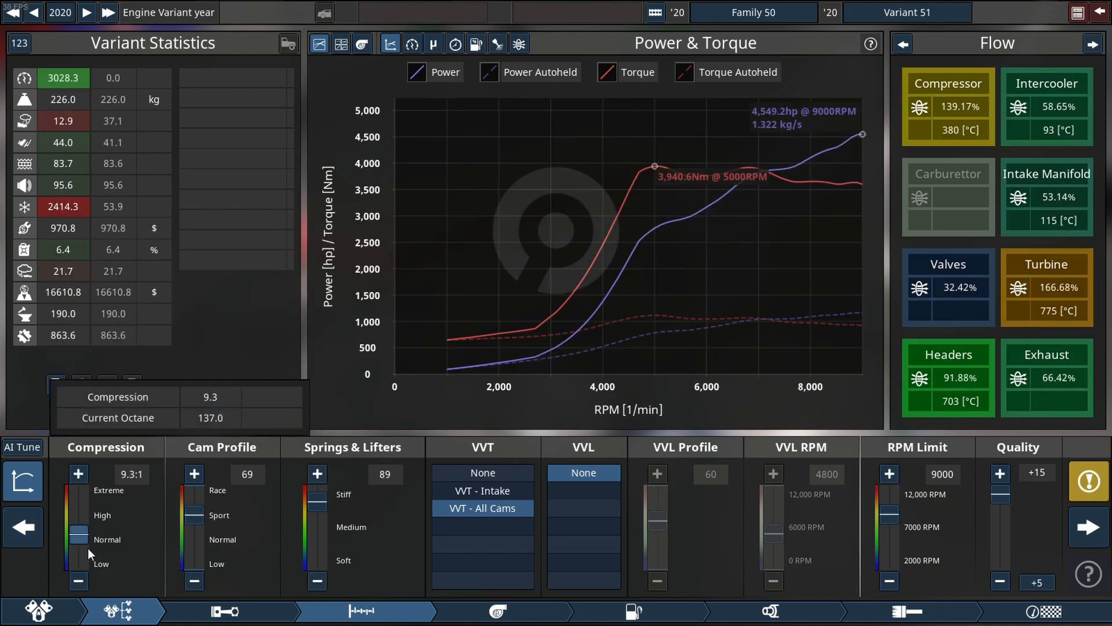
View the engine test results of about 4,561 hp and 3,965 Nm, then hide the graph to see the engine.
click(78, 473)
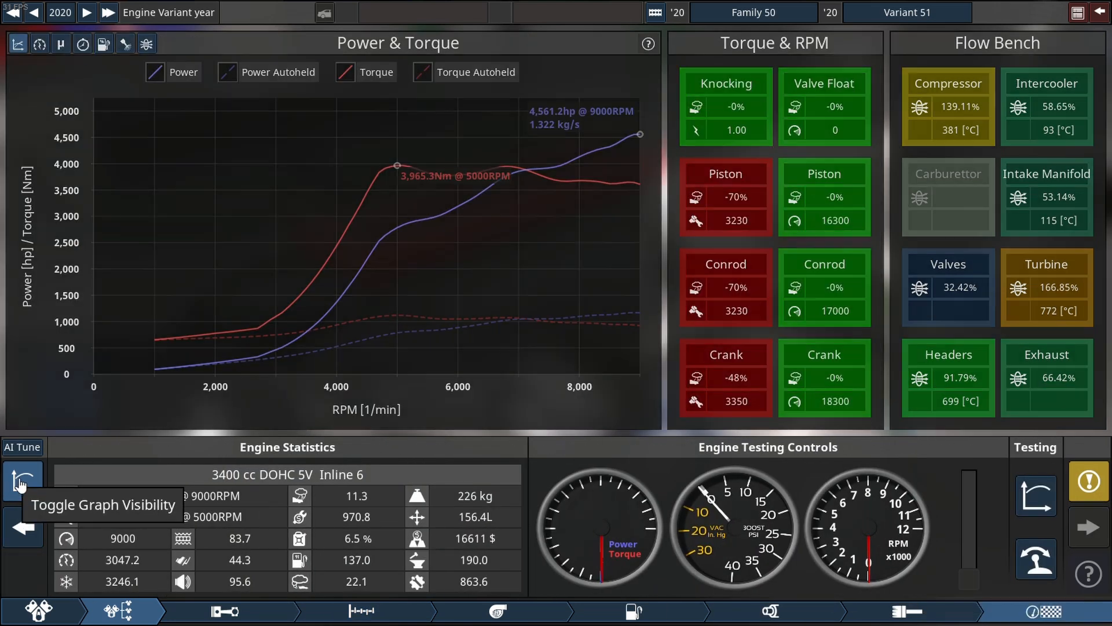
click(21, 481)
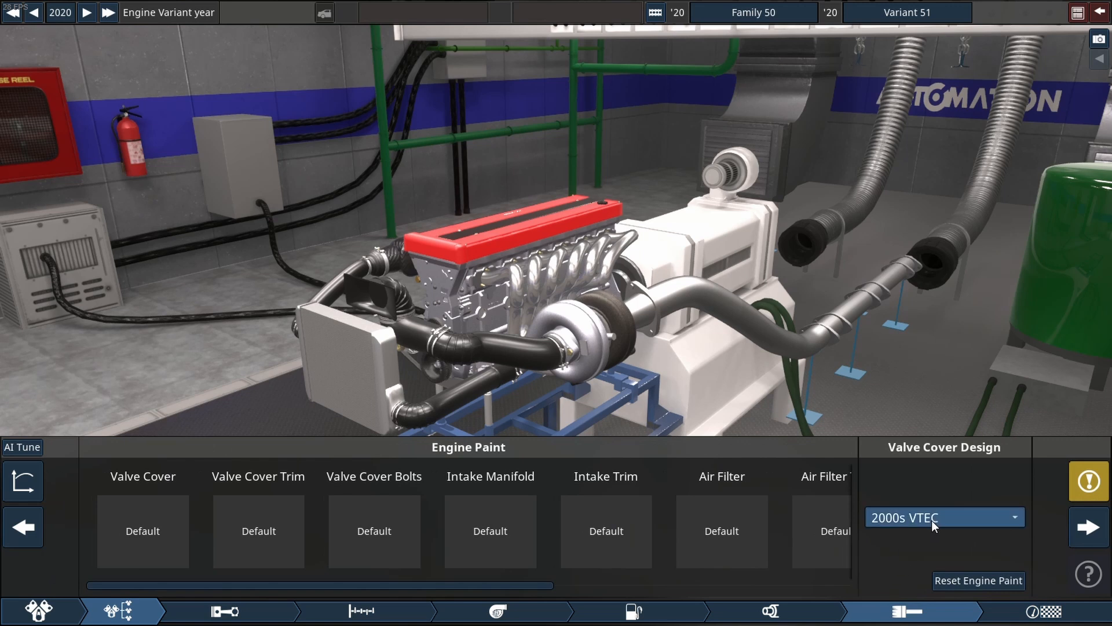
Fit the DOHC 90s Space Age valve cover and finish it in red carbon (hex FF0027).
click(943, 517)
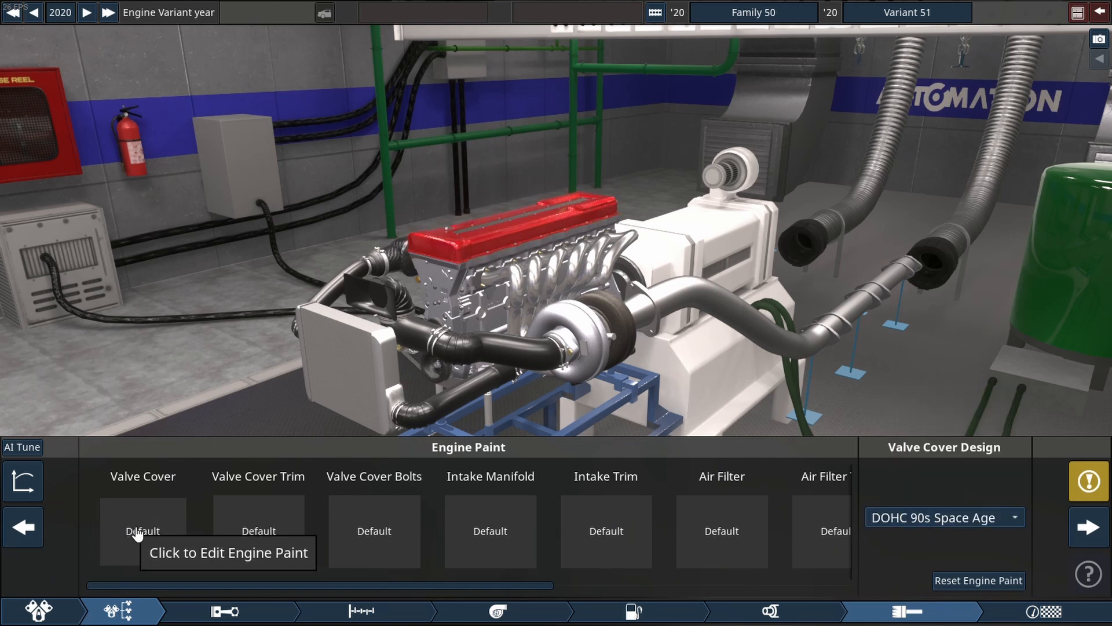
click(143, 530)
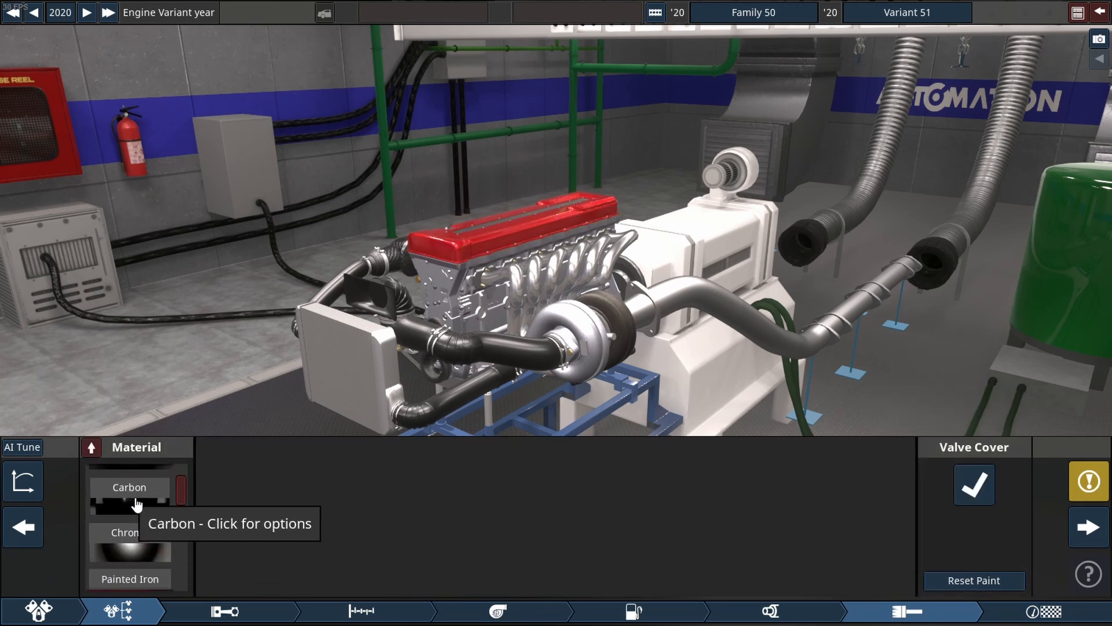
click(128, 486)
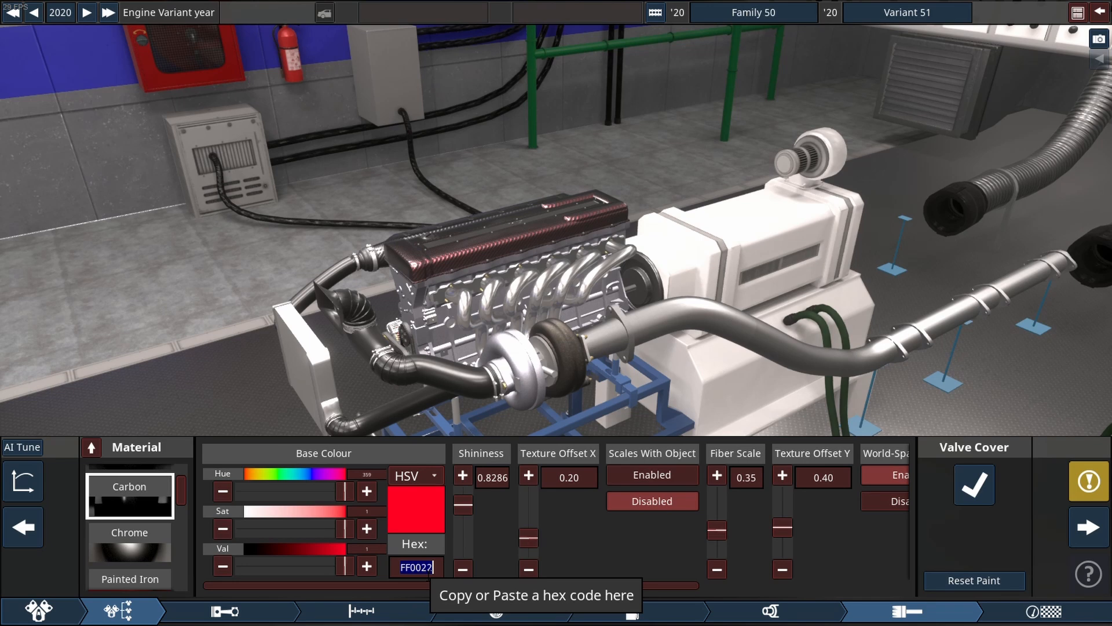
click(23, 526)
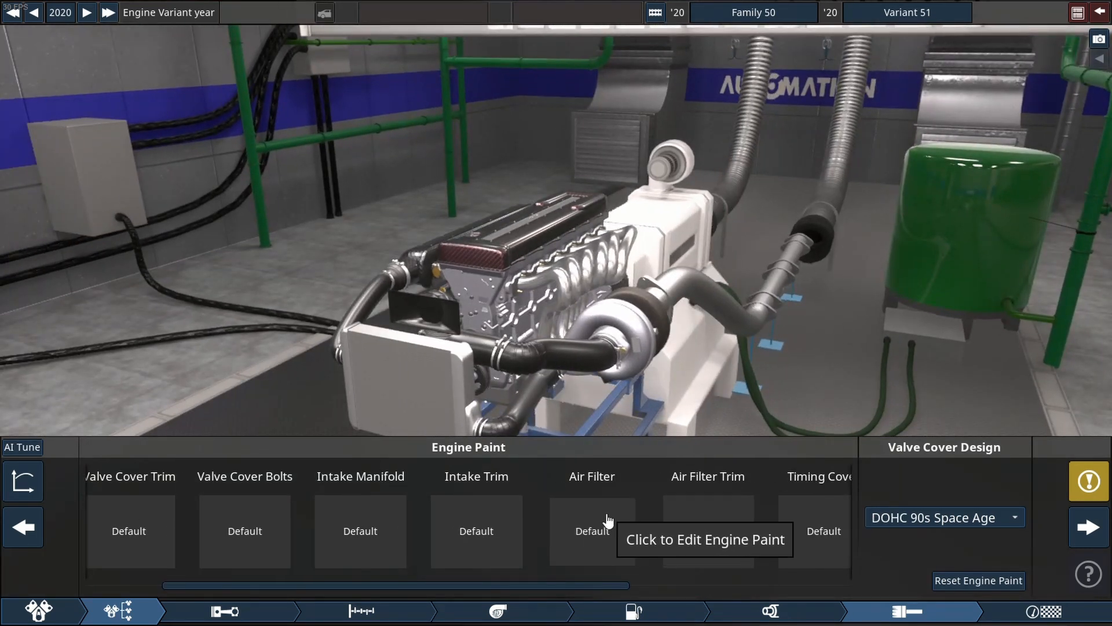
Paint the air filter red carbon (hex FF0022) and apply the same finish to the timing cover.
click(592, 531)
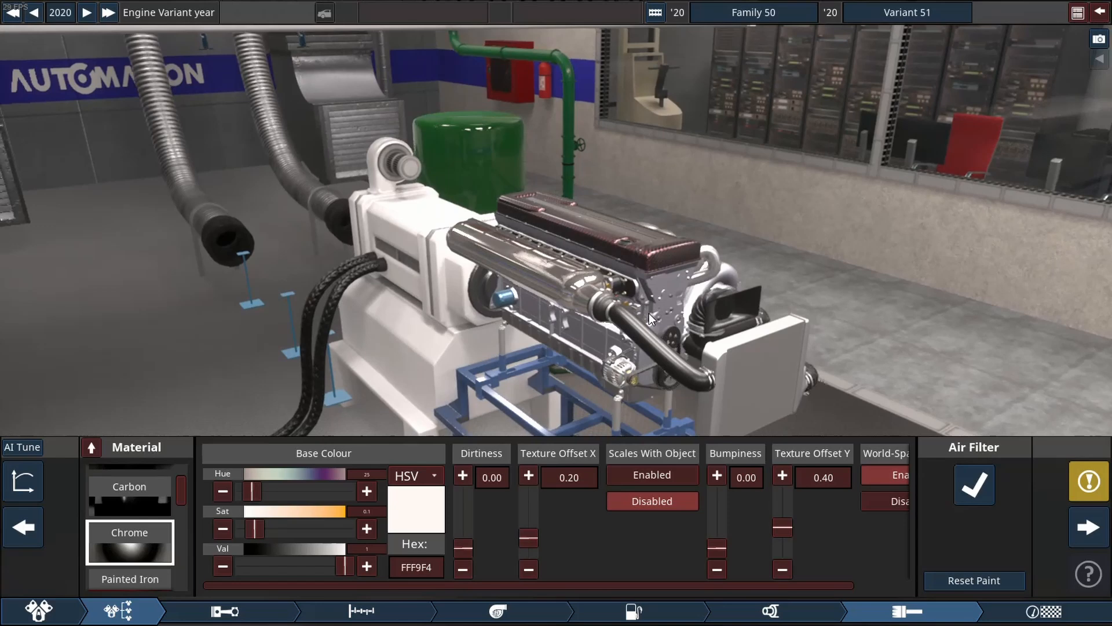
click(129, 495)
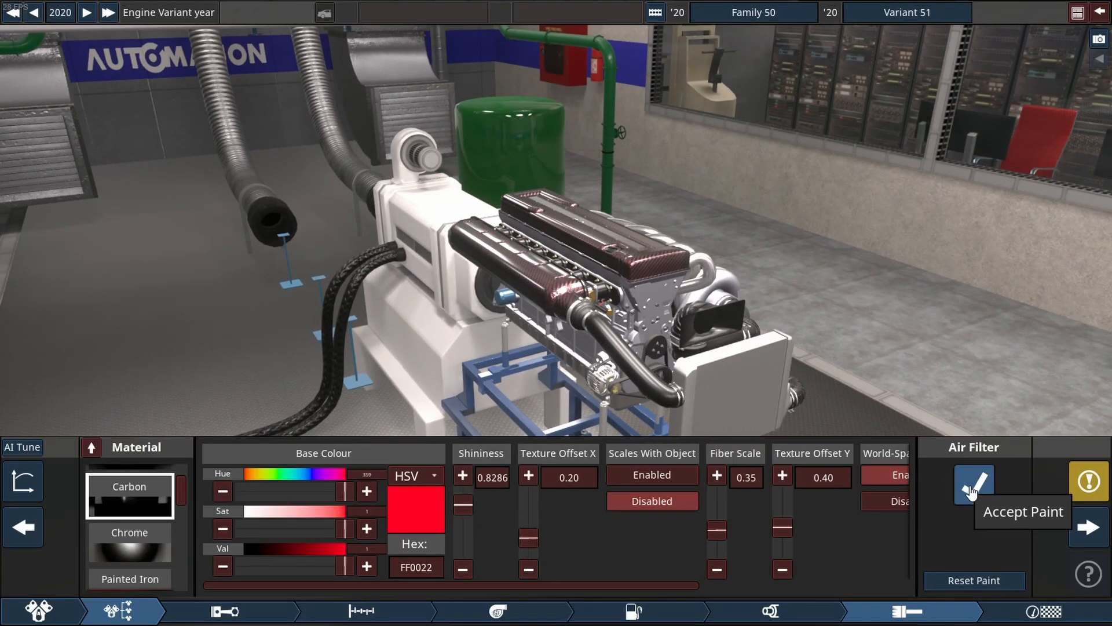
click(973, 482)
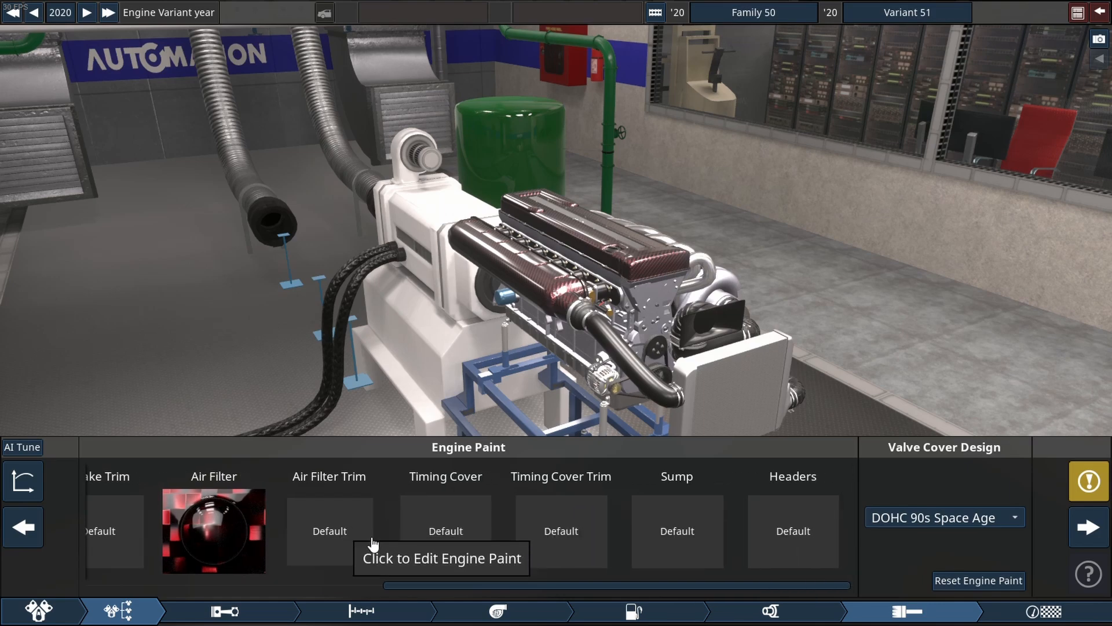
click(445, 531)
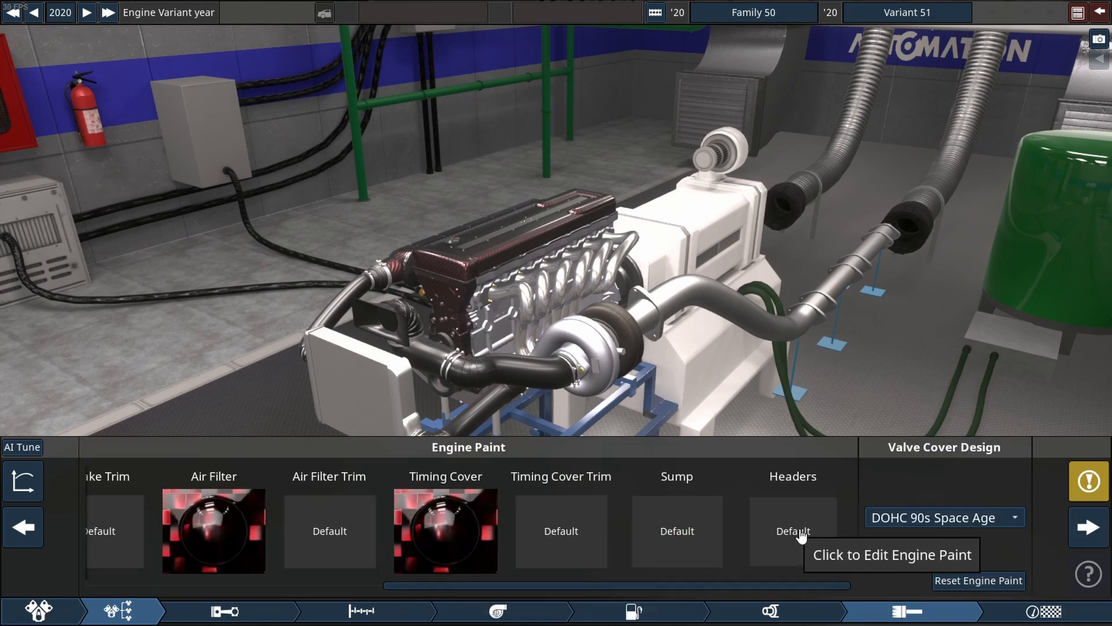
Finish the exhaust headers in red chrome (hex FF0022).
click(792, 531)
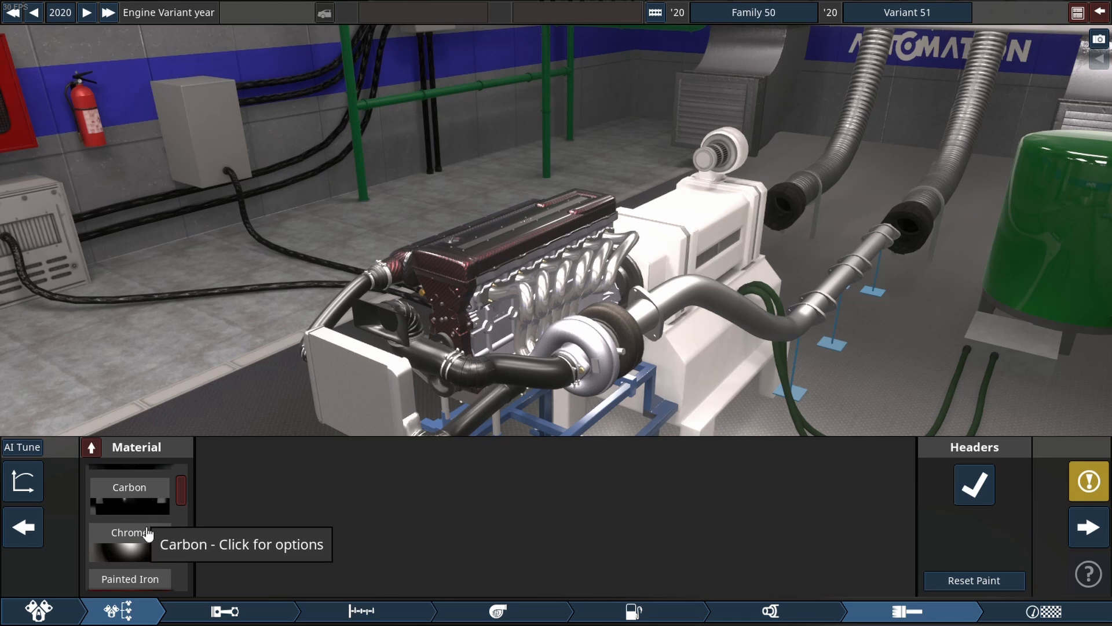
click(130, 532)
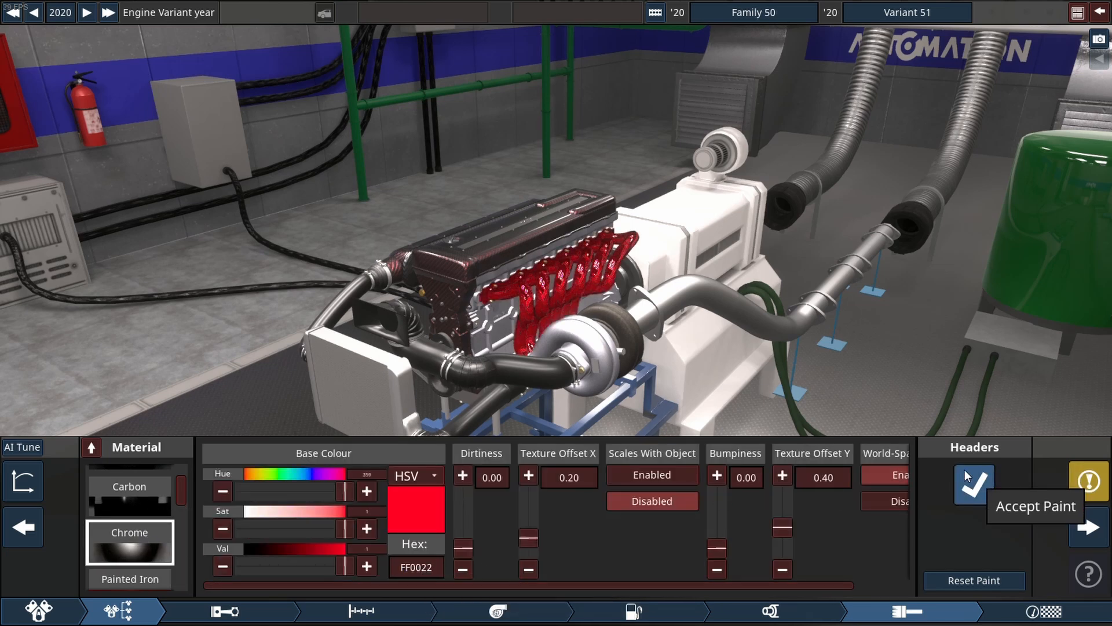
click(973, 485)
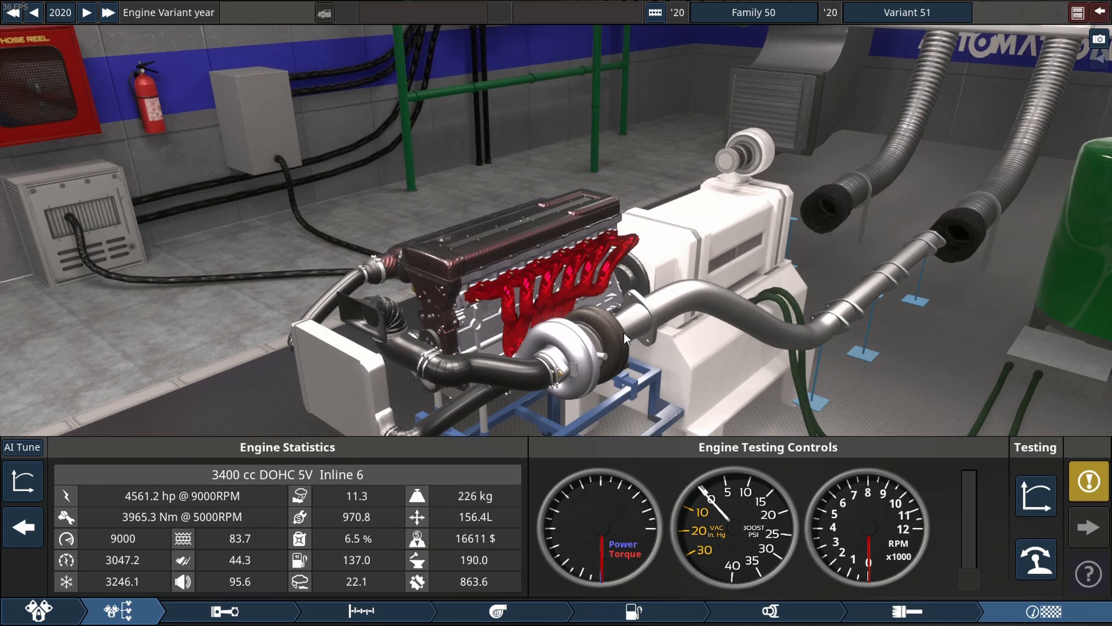
mouse_move(1034, 559)
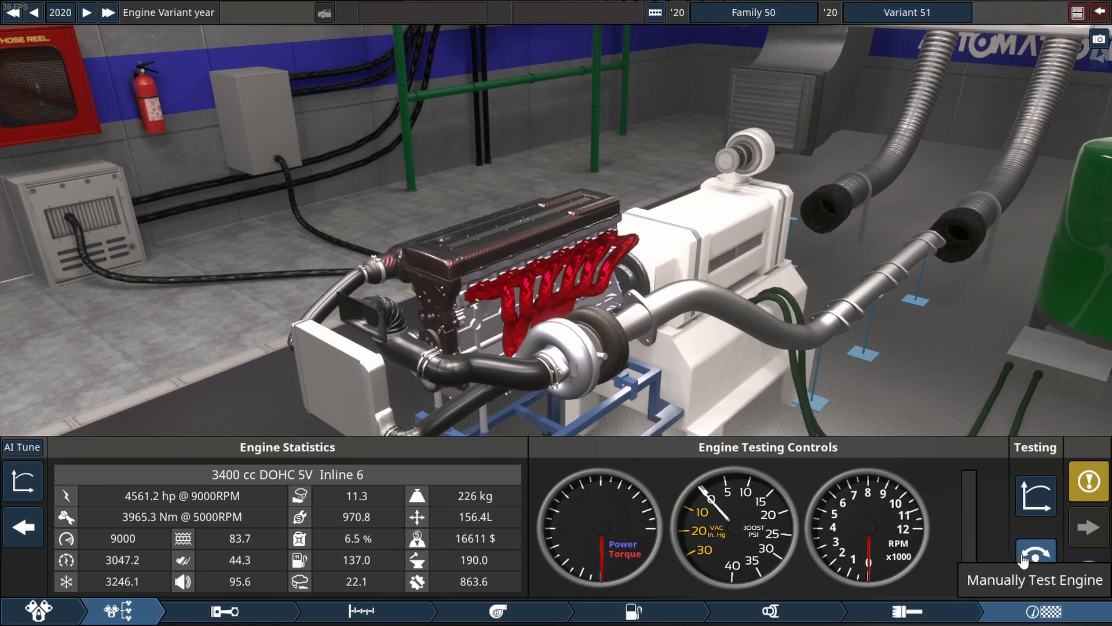
Run a manual dyno test to about 9,000 RPM, confirming roughly 4,561 hp and 3,965 Nm.
click(1035, 558)
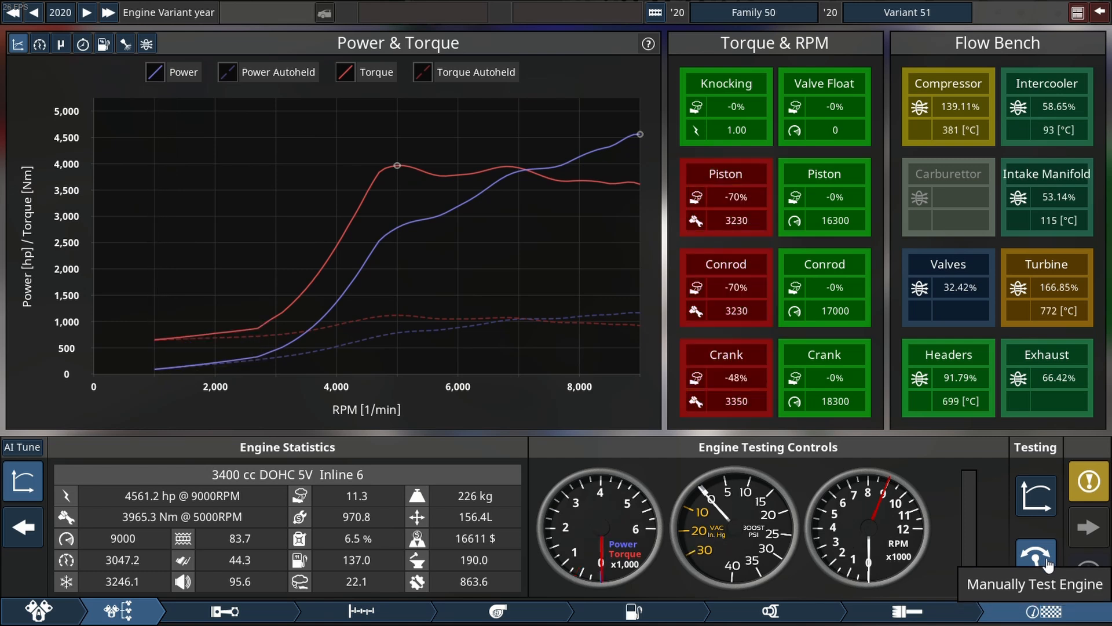
click(1035, 558)
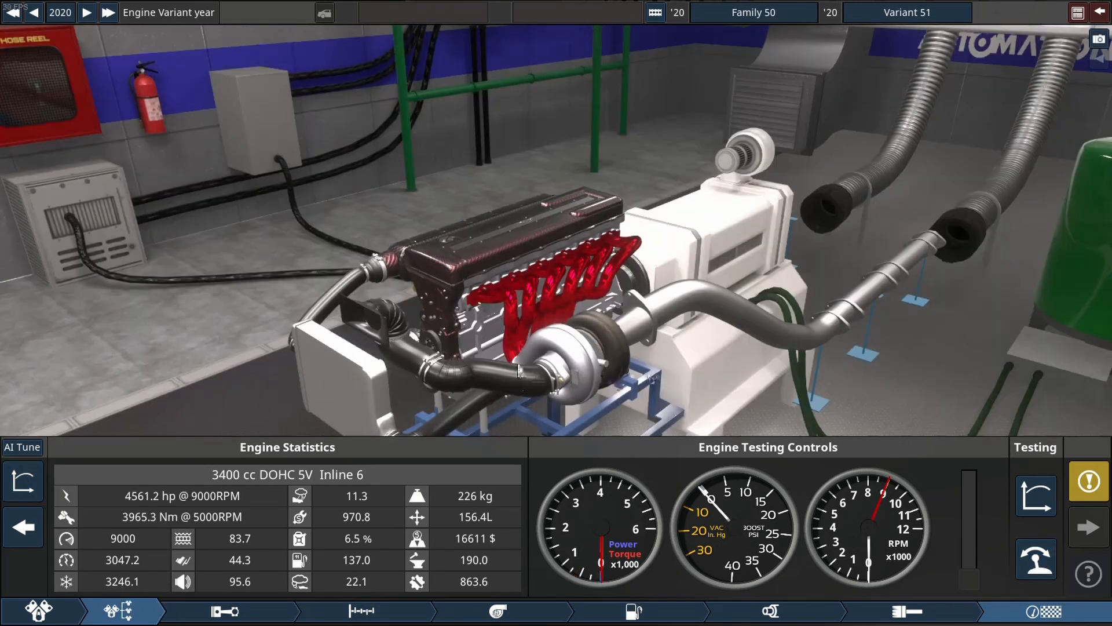